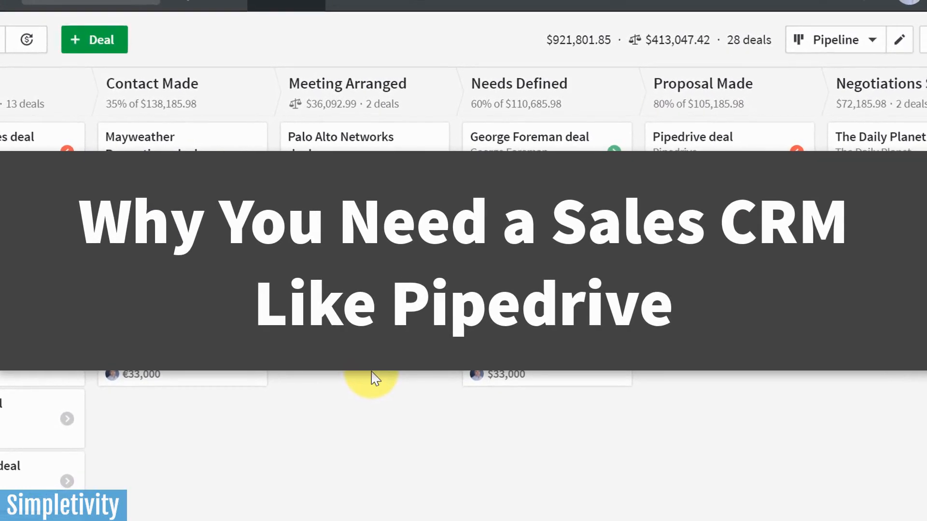
Expand the Contacts menu from the deals pipeline's top navigation
{"action": "scroll", "scroll_direction": "up", "scroll_amount": 3}
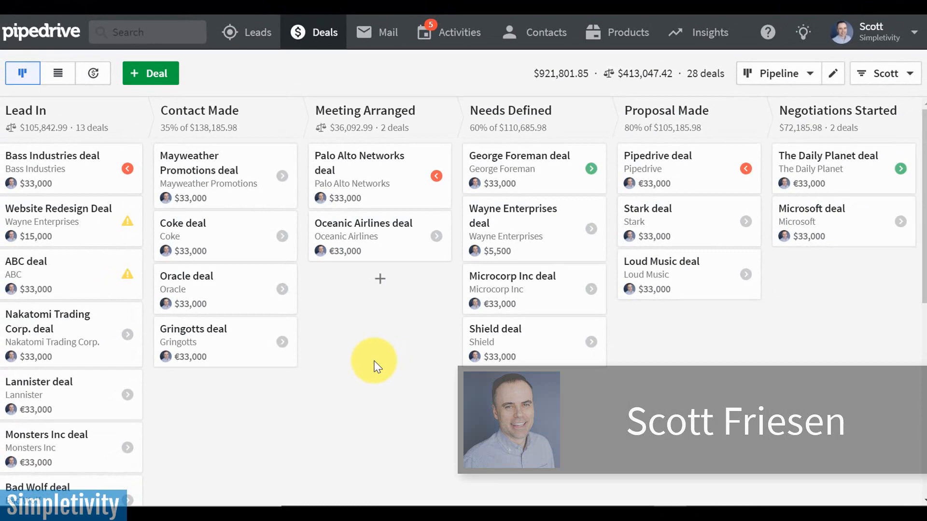
{"action": "left_click", "coordinate": [545, 33]}
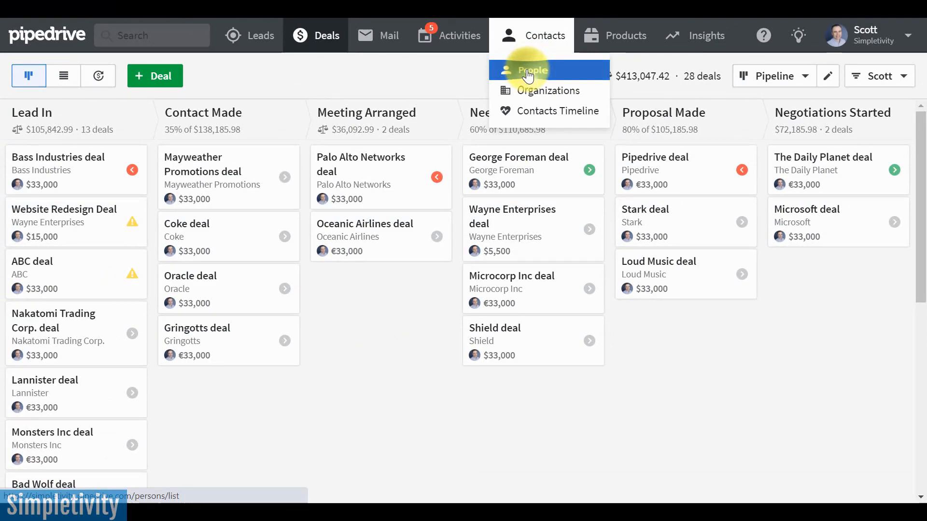
Show the People contact list with organizations, emails and phone numbers
{"action": "left_click", "coordinate": [533, 70]}
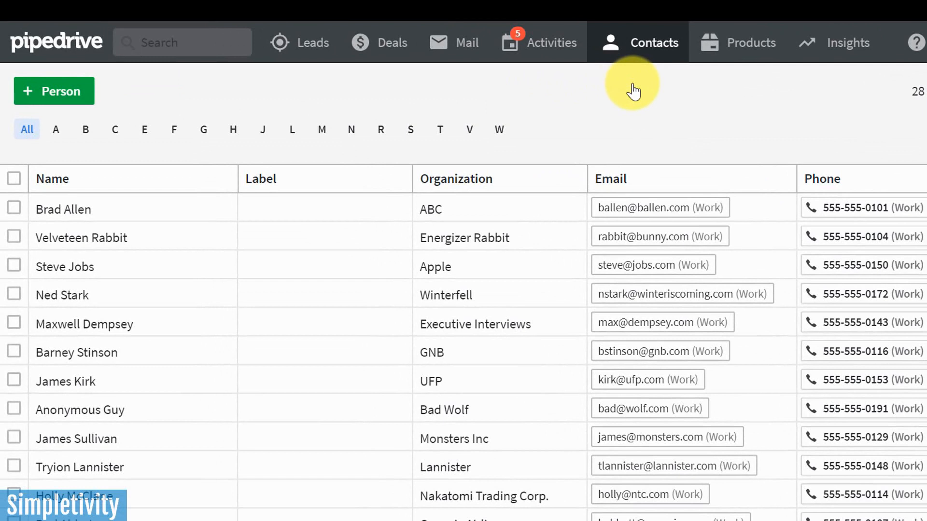
{"action": "mouse_move", "coordinate": [269, 330]}
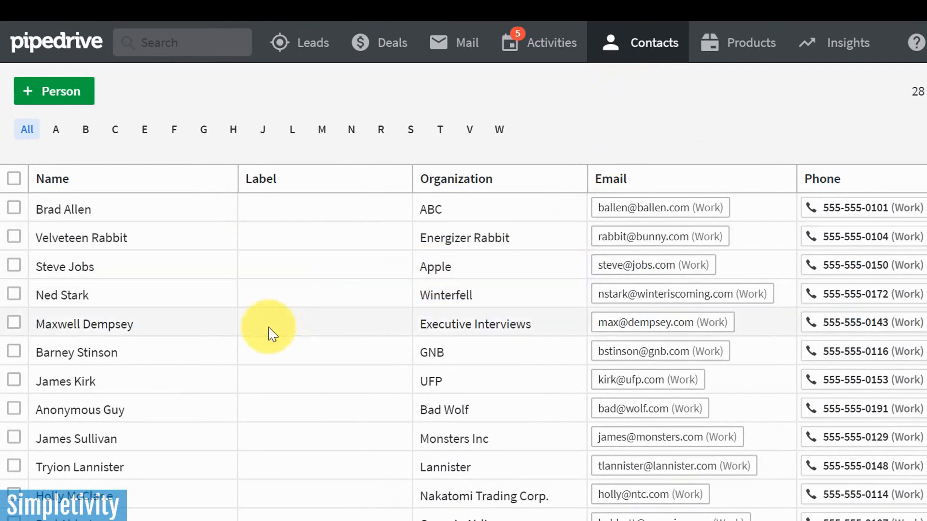
{"action": "mouse_move", "coordinate": [747, 172]}
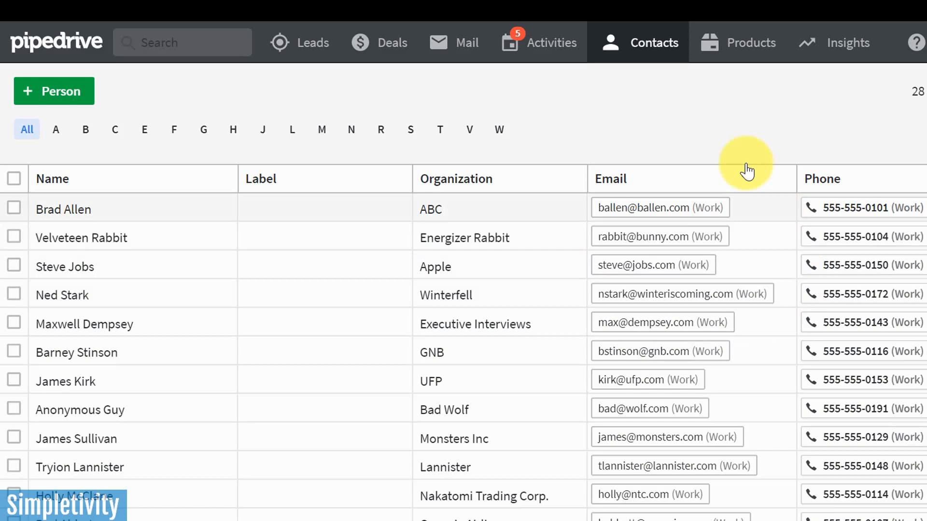
{"action": "mouse_move", "coordinate": [708, 127]}
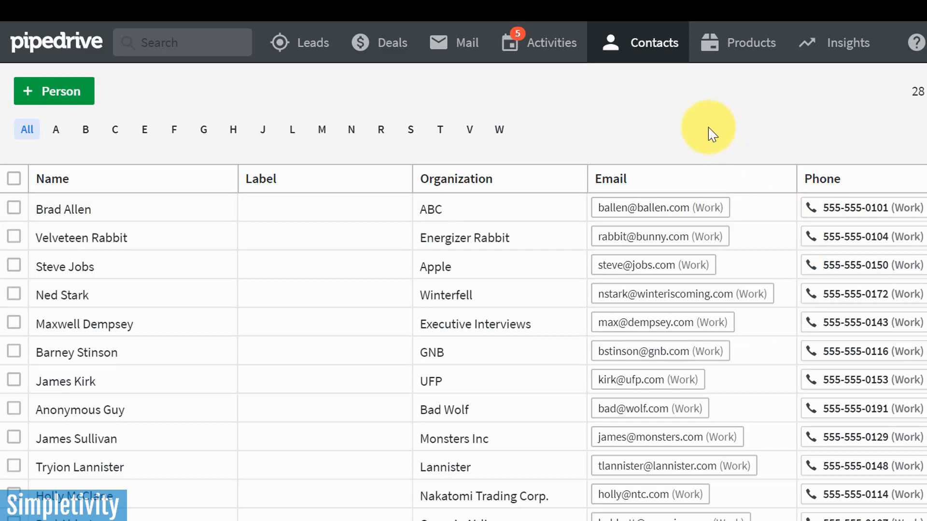
Return to the 28-deal pipeline board and look across stages toward Negotiations Started
{"action": "left_click", "coordinate": [380, 41]}
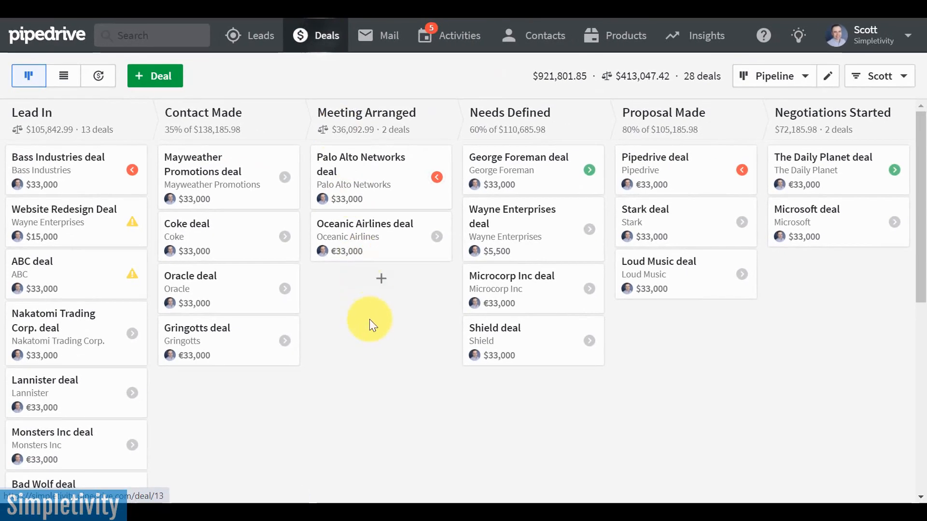
{"action": "mouse_move", "coordinate": [379, 354]}
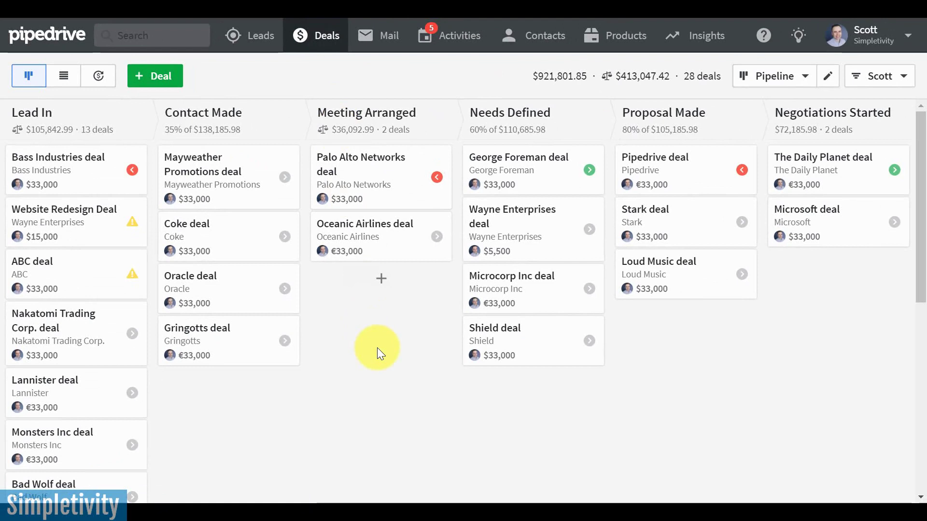
{"action": "mouse_move", "coordinate": [348, 265]}
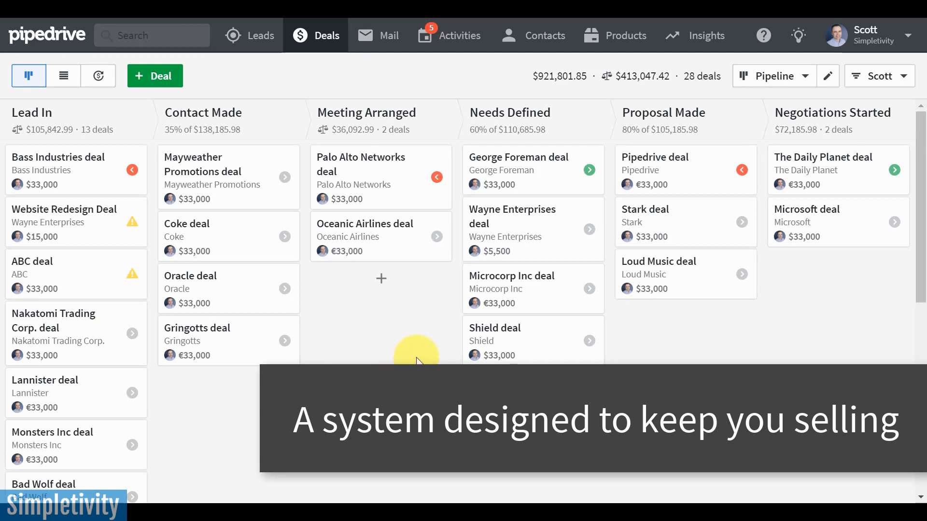
{"action": "mouse_move", "coordinate": [412, 298]}
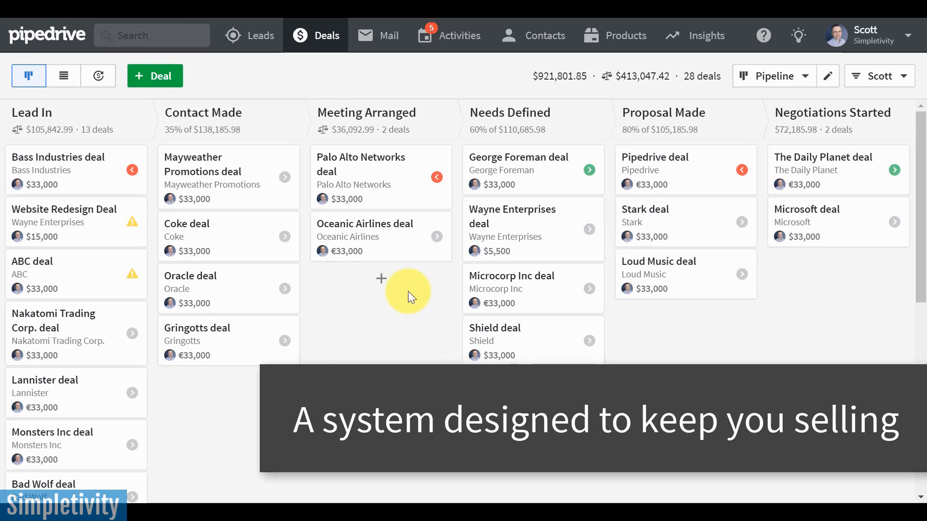
{"action": "mouse_move", "coordinate": [92, 290]}
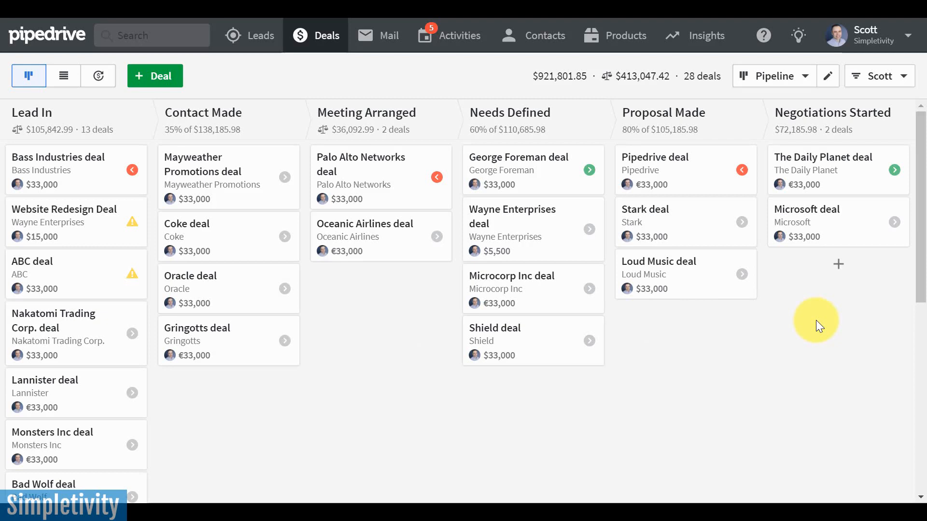
{"action": "mouse_move", "coordinate": [379, 360]}
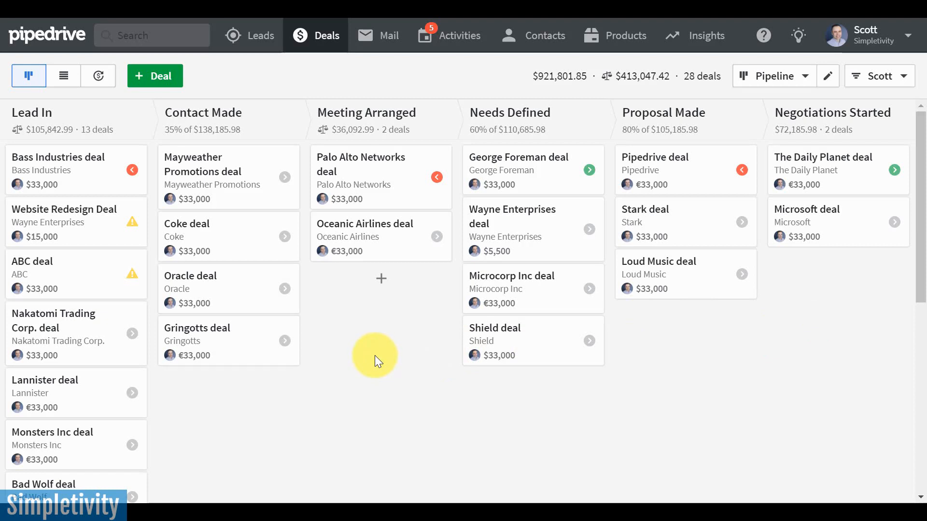
{"action": "mouse_move", "coordinate": [361, 366]}
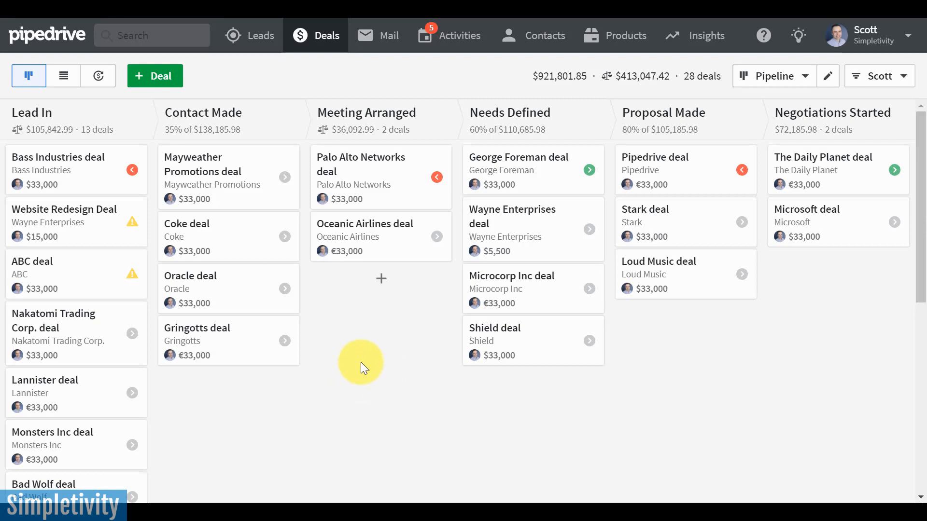
{"action": "mouse_move", "coordinate": [123, 278]}
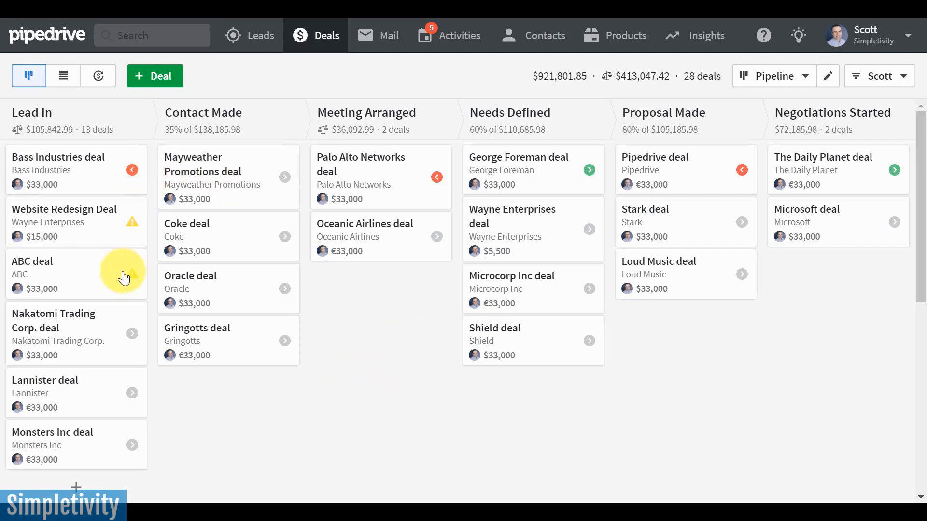
{"action": "mouse_move", "coordinate": [86, 244]}
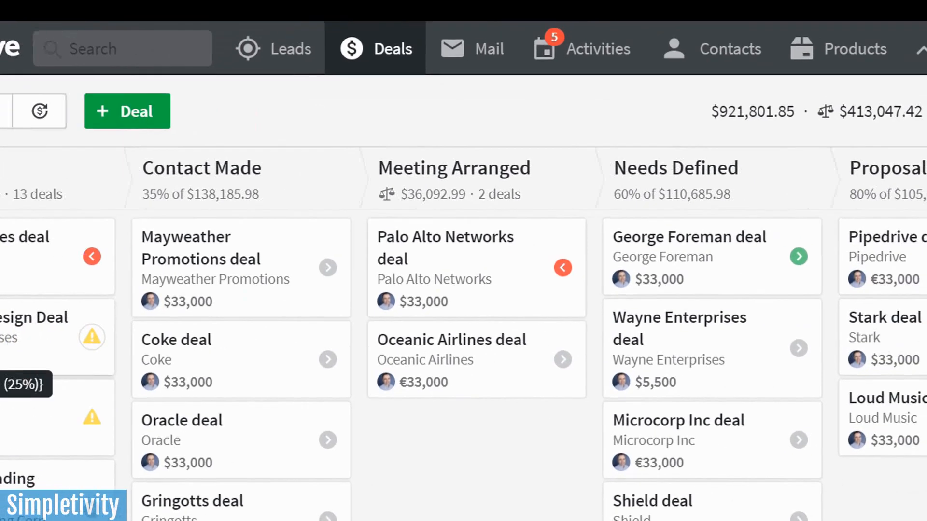
{"action": "scroll", "scroll_direction": "right", "scroll_amount": 3}
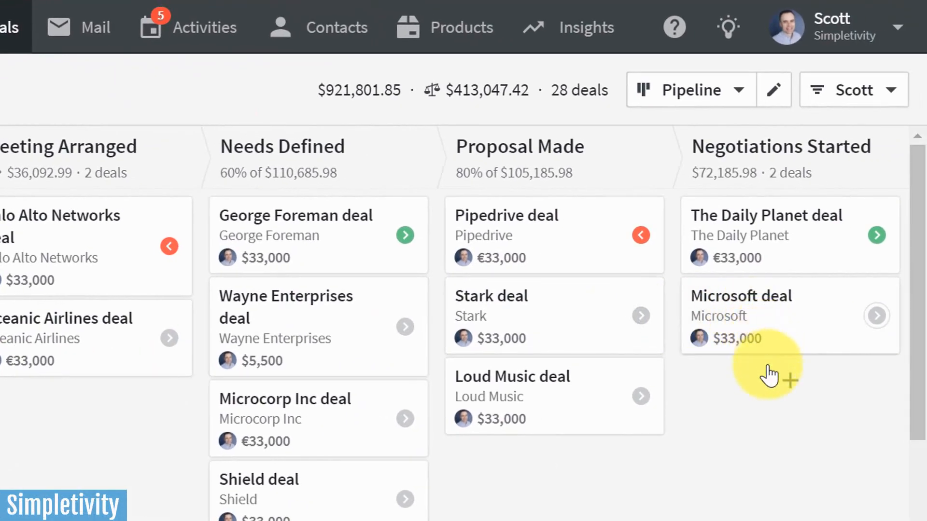
{"action": "mouse_move", "coordinate": [777, 445]}
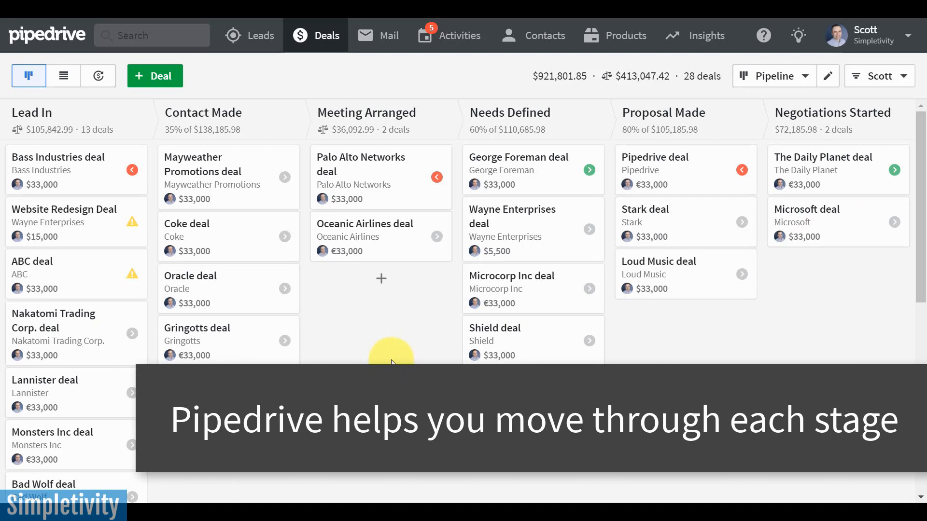
{"action": "mouse_move", "coordinate": [641, 294]}
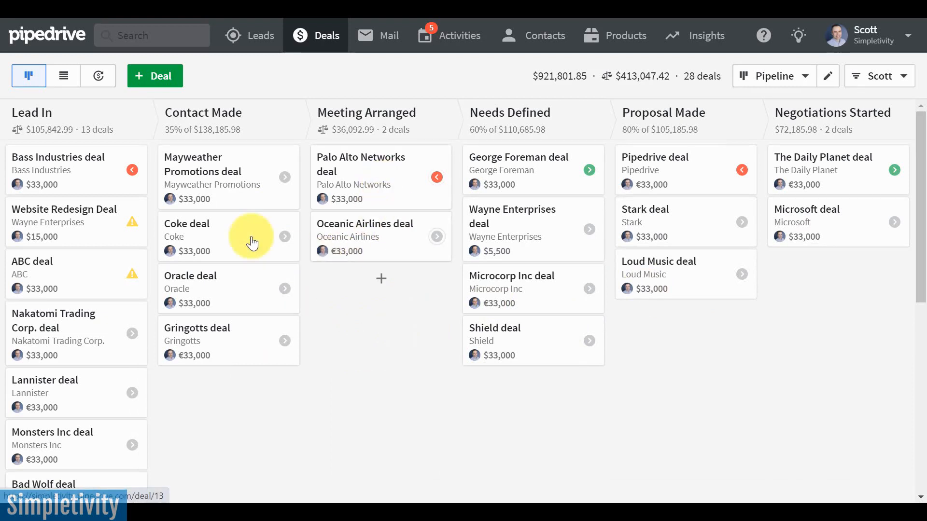
{"action": "mouse_move", "coordinate": [383, 328]}
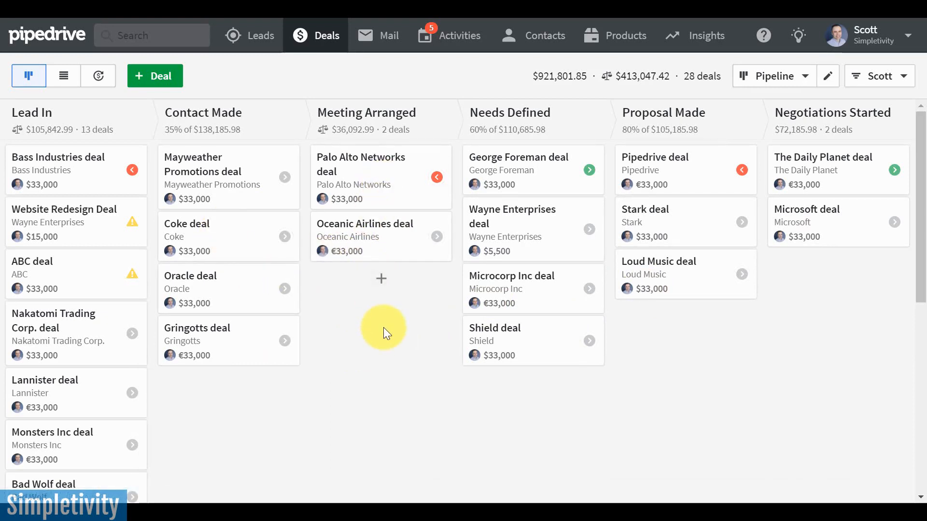
{"action": "mouse_move", "coordinate": [429, 330]}
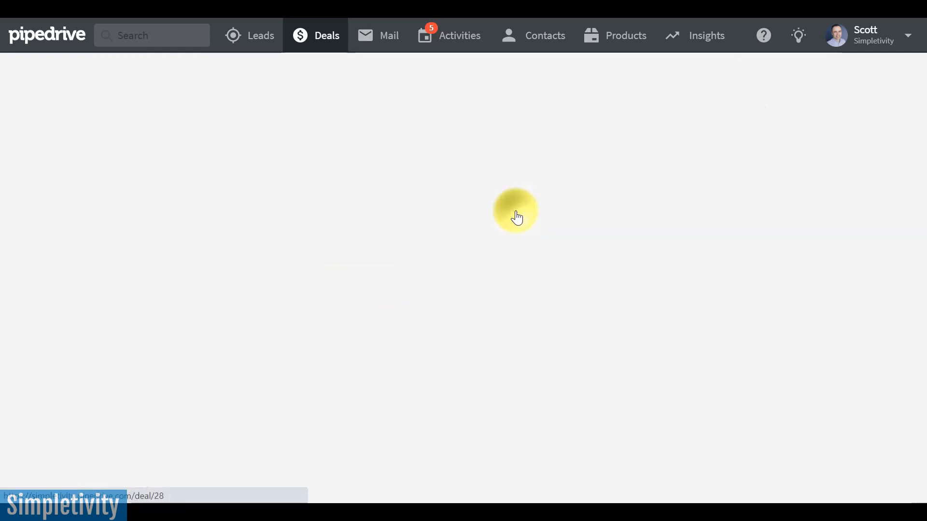
View the Wayne Enterprises deal's two products, Consulting Services and Webinar Training, then dismiss the list
{"action": "left_click", "coordinate": [515, 212]}
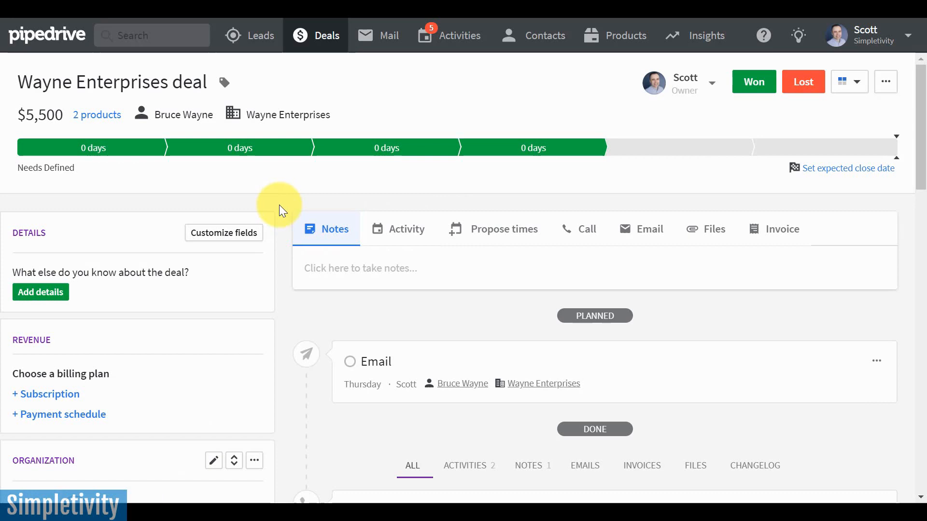
{"action": "mouse_move", "coordinate": [282, 270]}
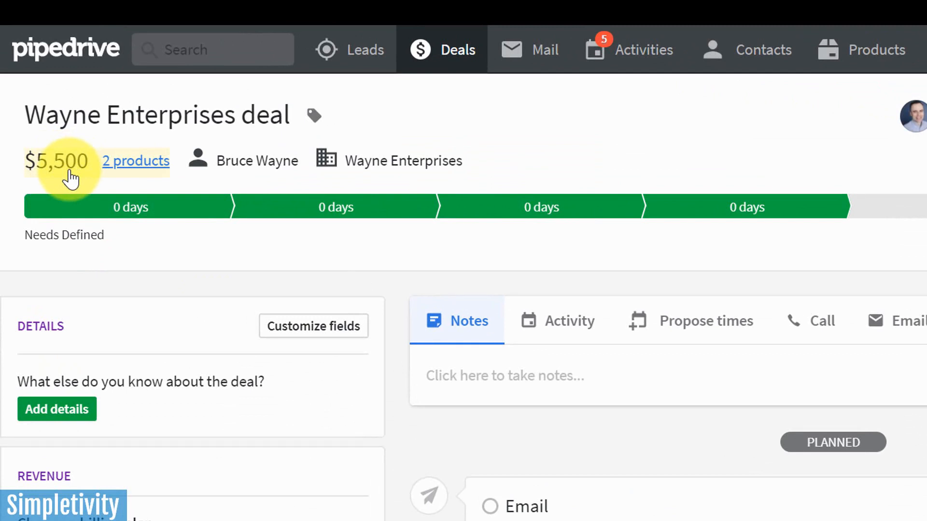
{"action": "mouse_move", "coordinate": [136, 171]}
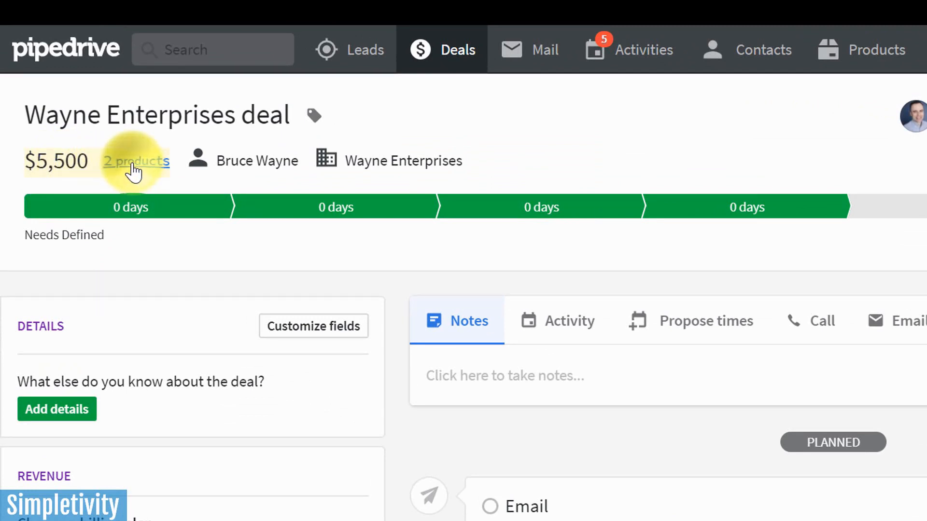
{"action": "left_click", "coordinate": [136, 161]}
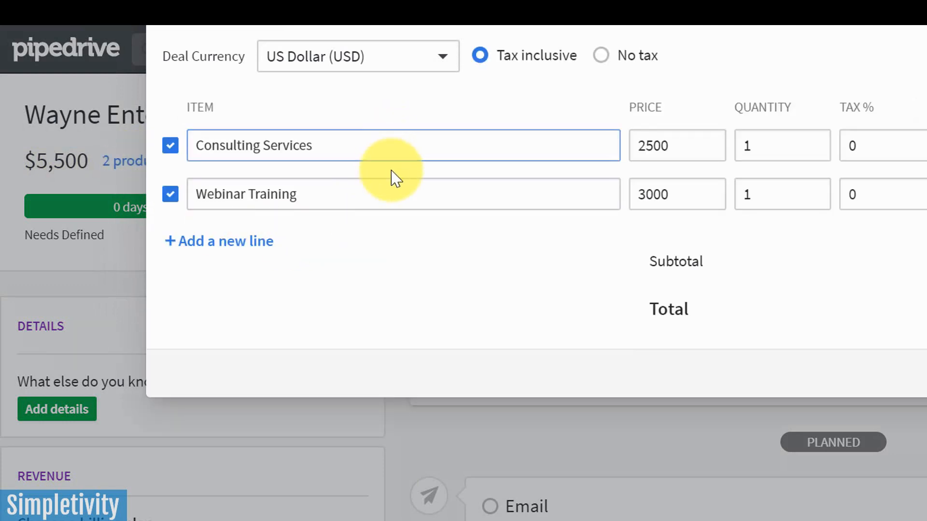
{"action": "left_click", "coordinate": [342, 194]}
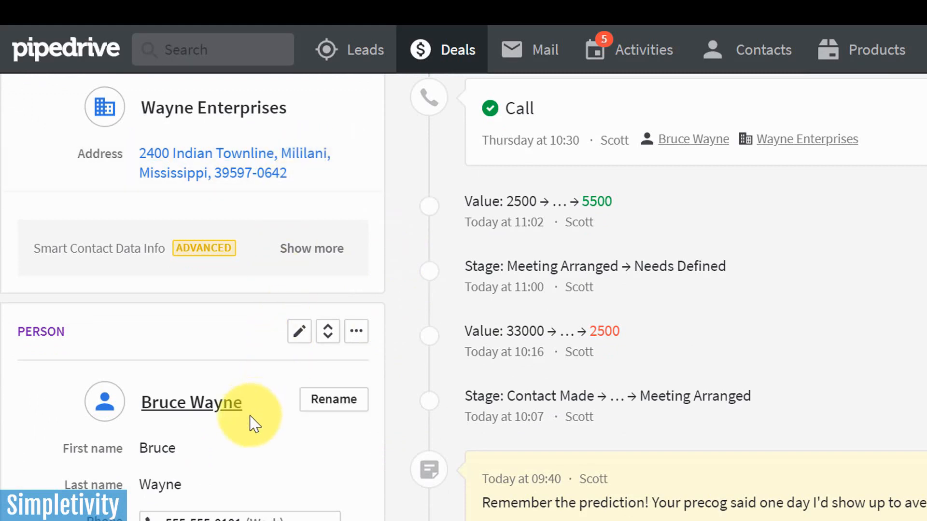
{"action": "mouse_move", "coordinate": [364, 464]}
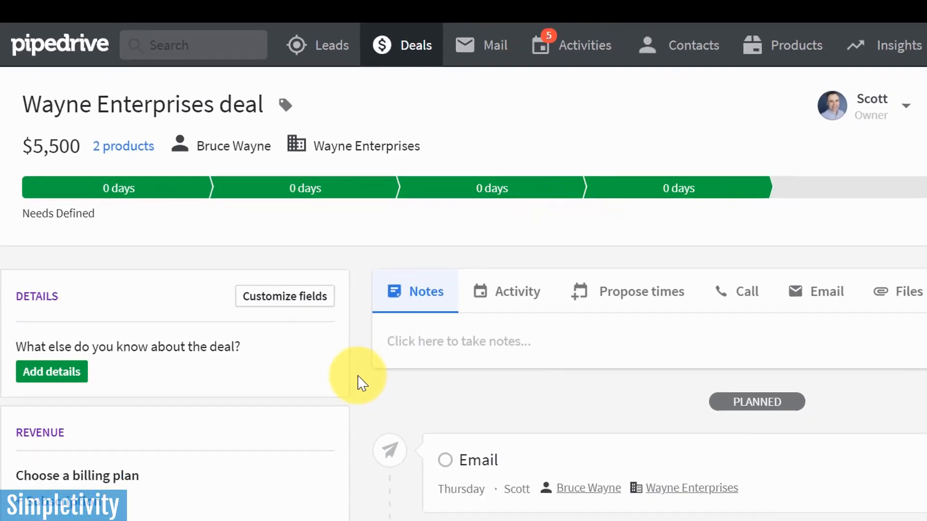
Scroll the Wayne Enterprises deal page through its Organization panel and changelog down to the First pitch call
{"action": "scroll", "scroll_direction": "down", "scroll_amount": 3}
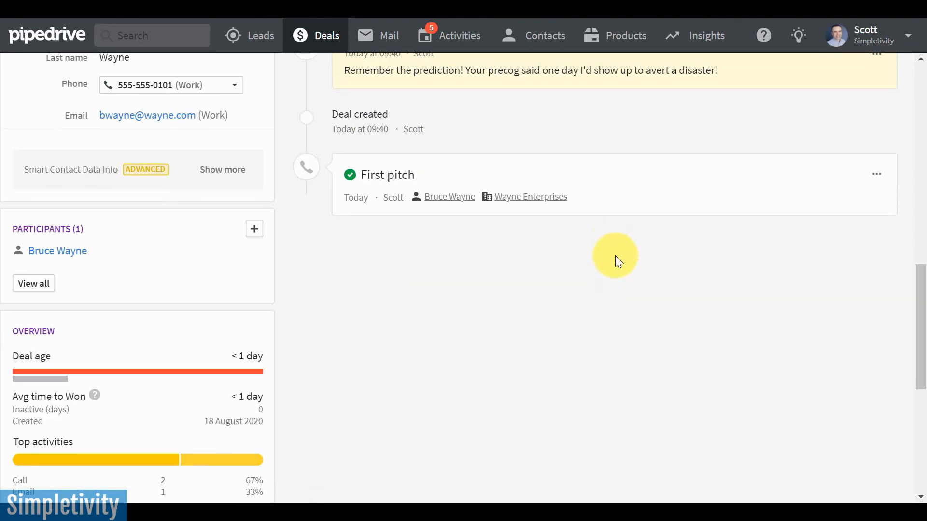
{"action": "scroll", "scroll_direction": "up", "scroll_amount": 3}
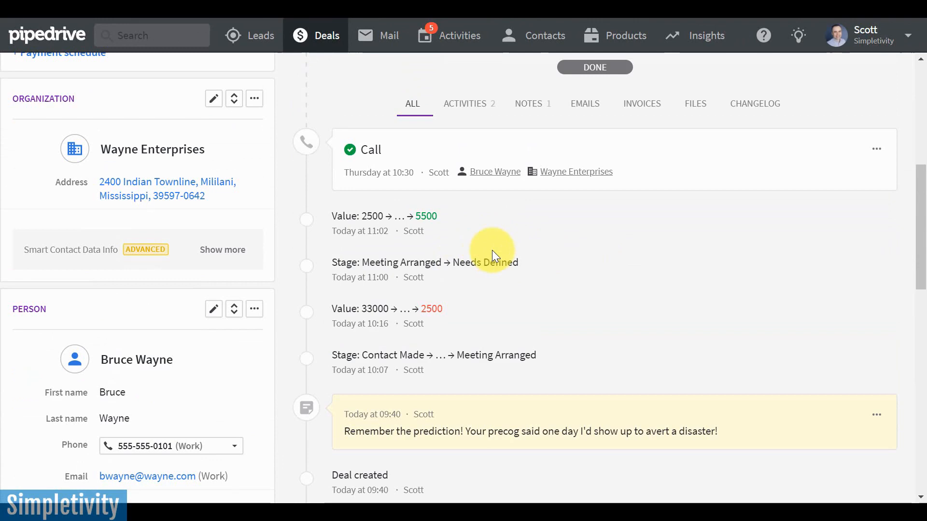
{"action": "scroll", "scroll_direction": "down", "scroll_amount": 3}
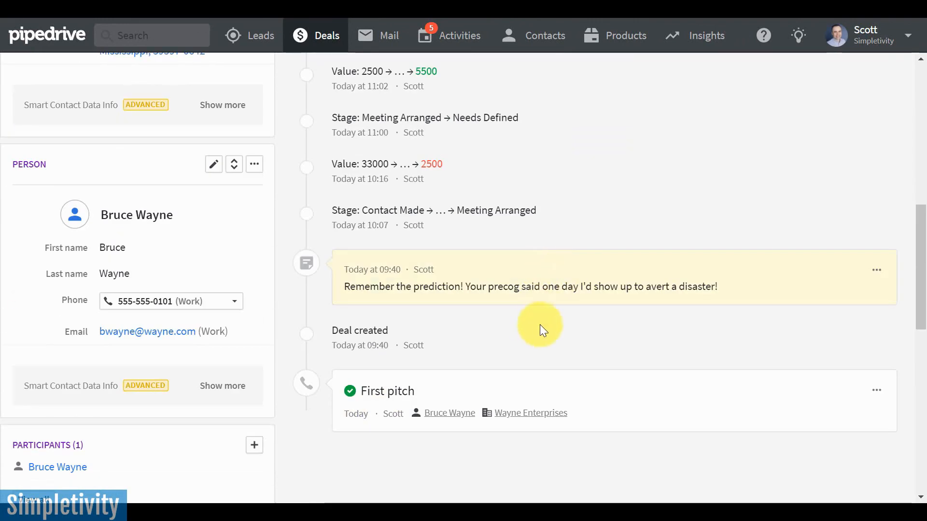
{"action": "mouse_move", "coordinate": [470, 412]}
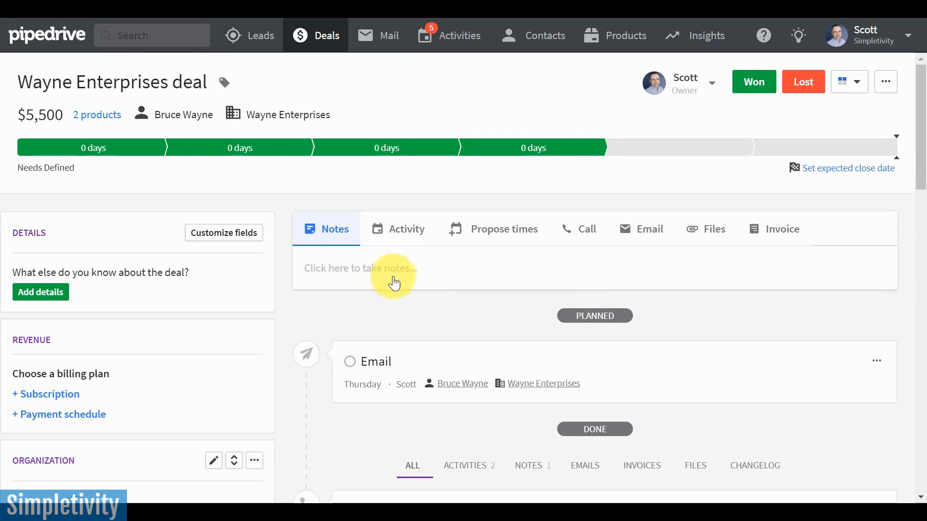
{"action": "mouse_move", "coordinate": [285, 320]}
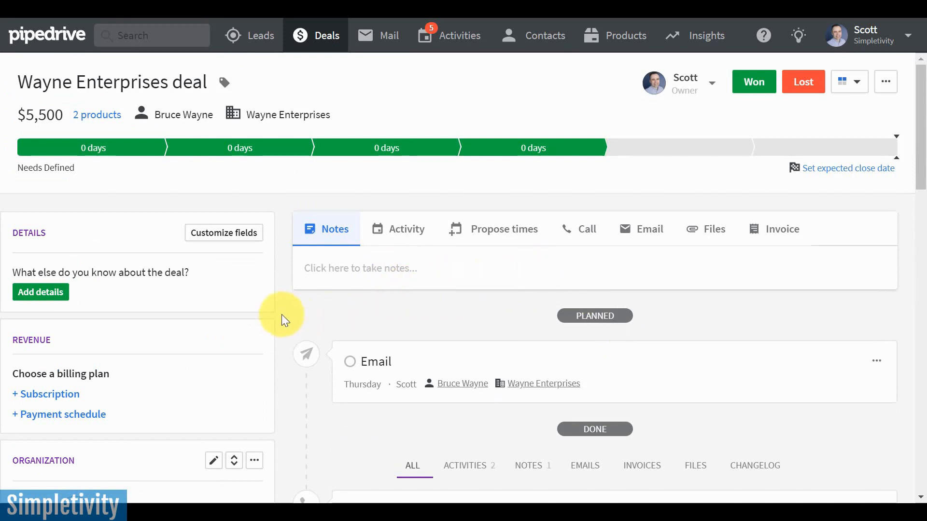
{"action": "scroll", "scroll_direction": "down", "scroll_amount": 3}
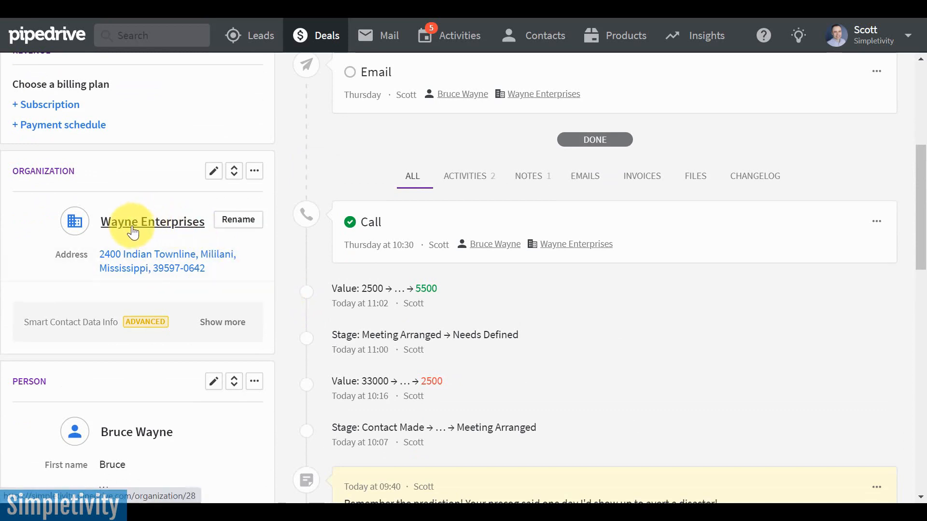
View the Wayne Enterprises organization record with its contact, two open deals and activity timeline
{"action": "left_click", "coordinate": [153, 221]}
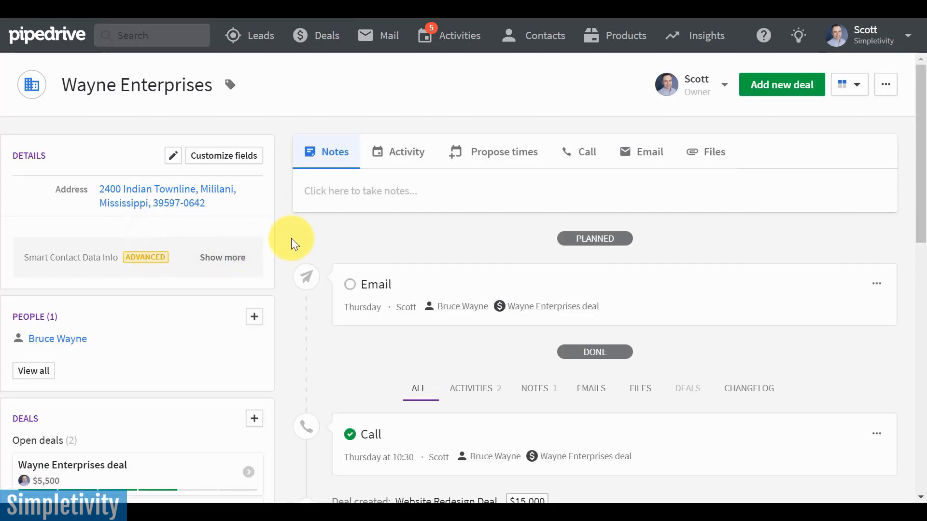
{"action": "mouse_move", "coordinate": [288, 240]}
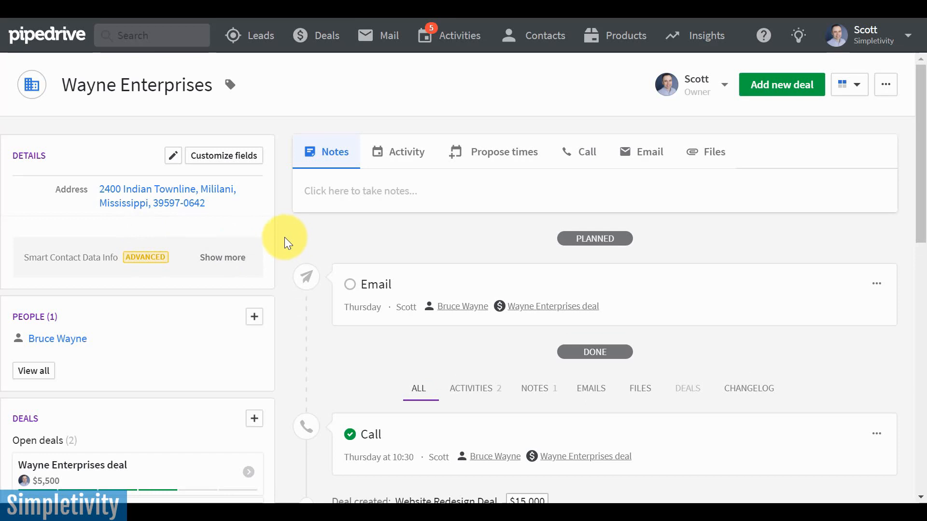
{"action": "scroll", "scroll_direction": "down", "scroll_amount": 3}
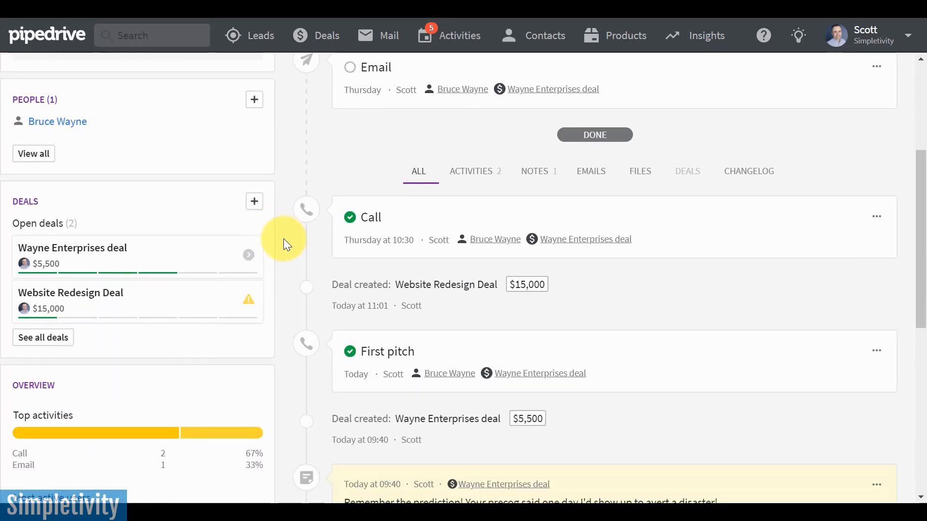
{"action": "mouse_move", "coordinate": [147, 323]}
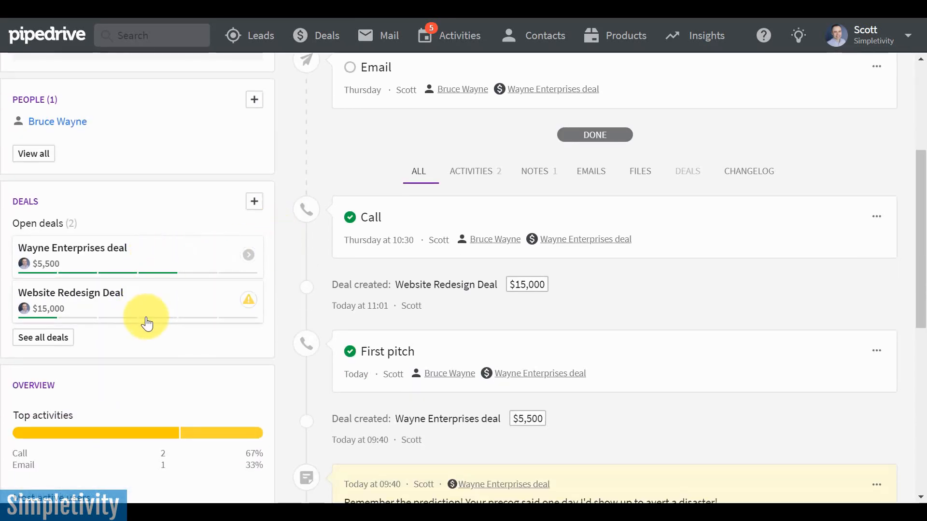
{"action": "mouse_move", "coordinate": [151, 318]}
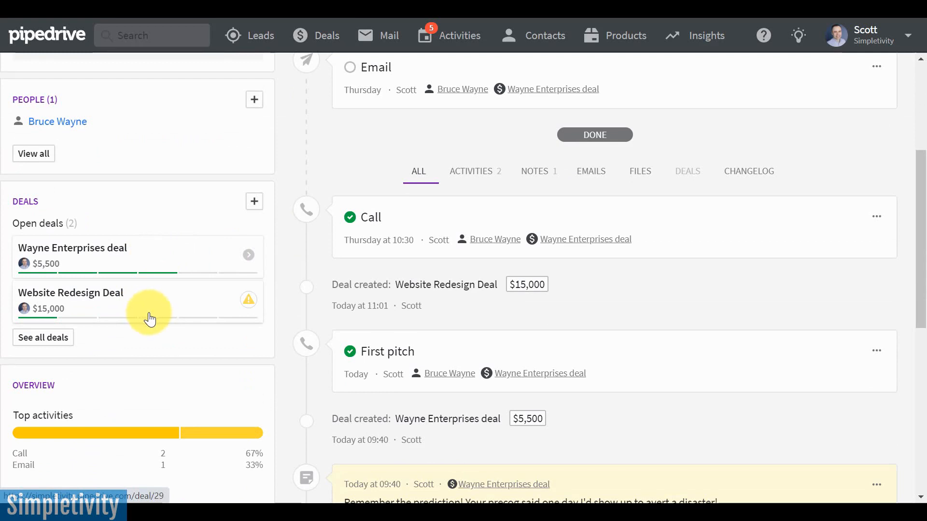
{"action": "mouse_move", "coordinate": [160, 263]}
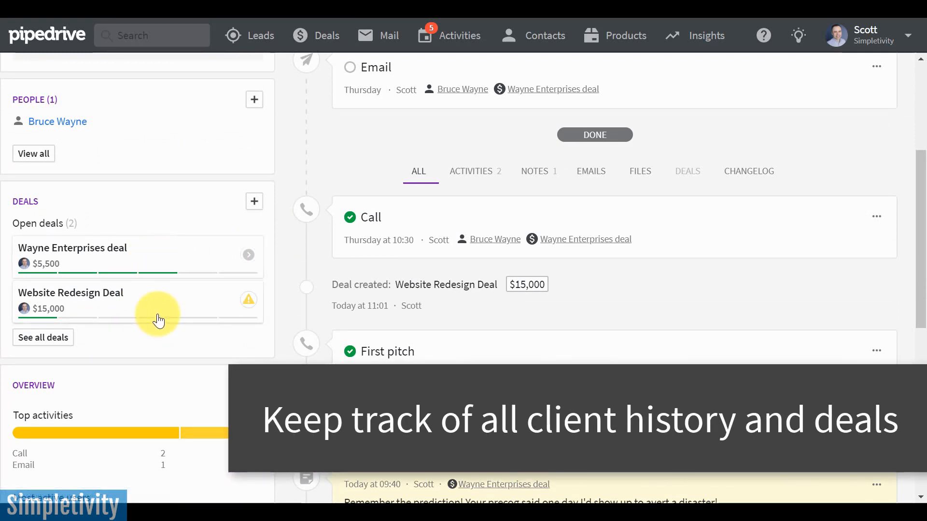
{"action": "mouse_move", "coordinate": [167, 299]}
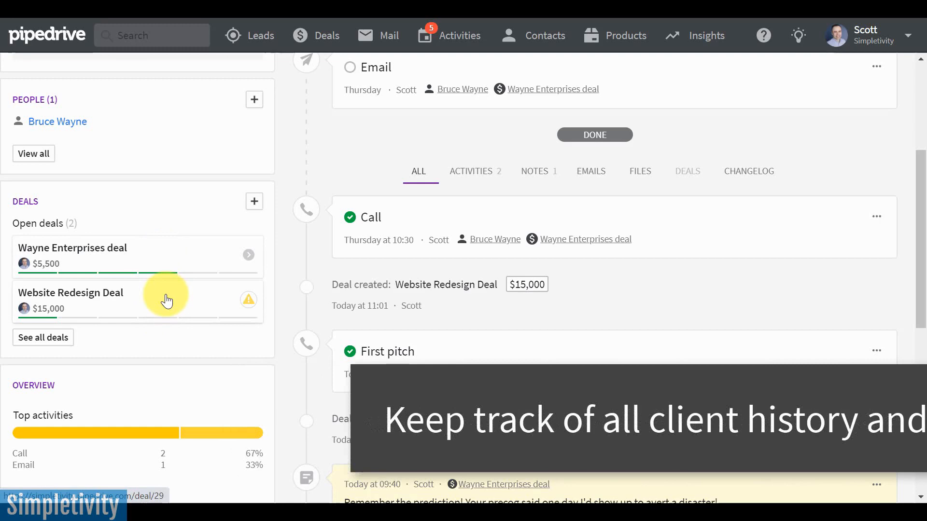
{"action": "scroll", "scroll_direction": "up", "scroll_amount": 3}
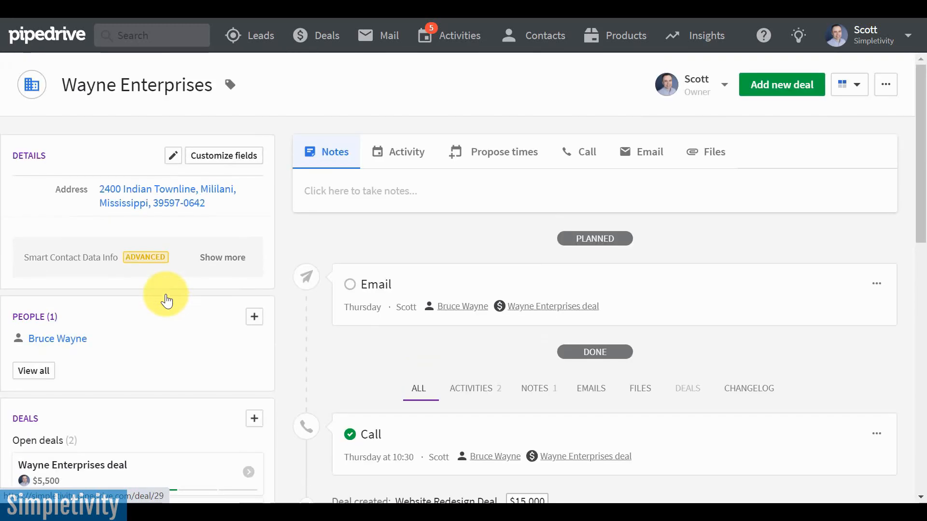
Return to the deals pipeline board with all 28 deals grouped by stage
{"action": "left_click", "coordinate": [316, 36]}
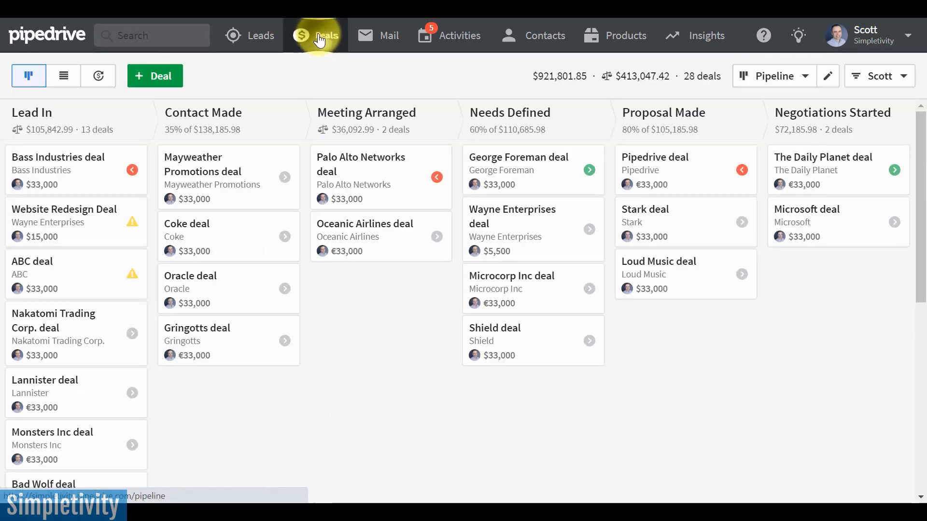
{"action": "mouse_move", "coordinate": [199, 300]}
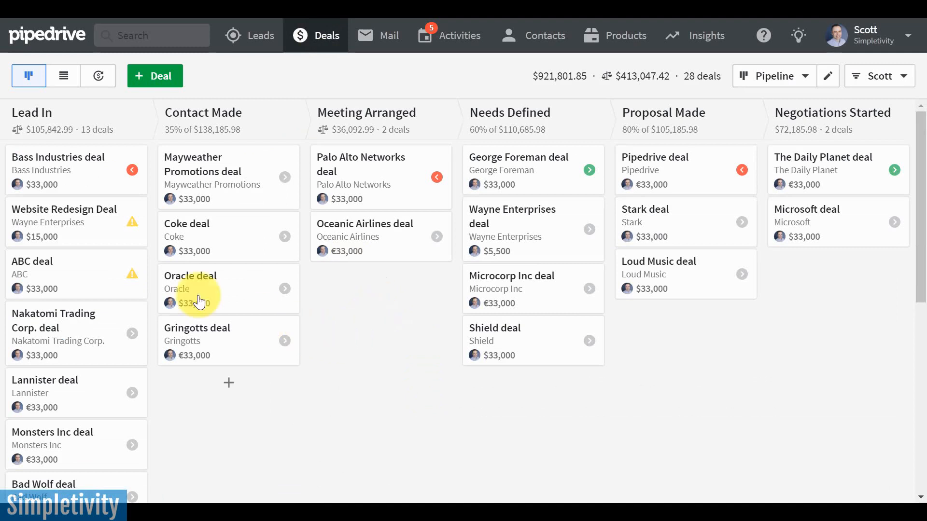
{"action": "mouse_move", "coordinate": [383, 347]}
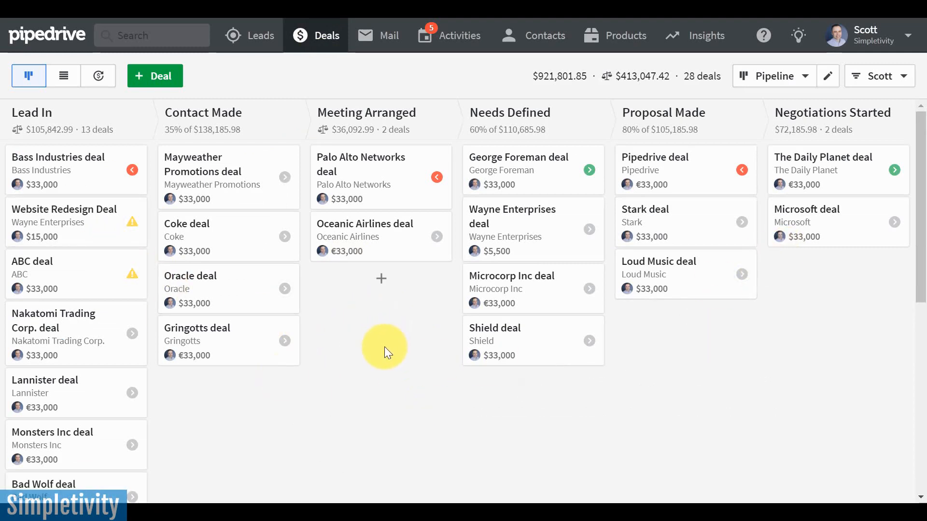
{"action": "mouse_move", "coordinate": [368, 360]}
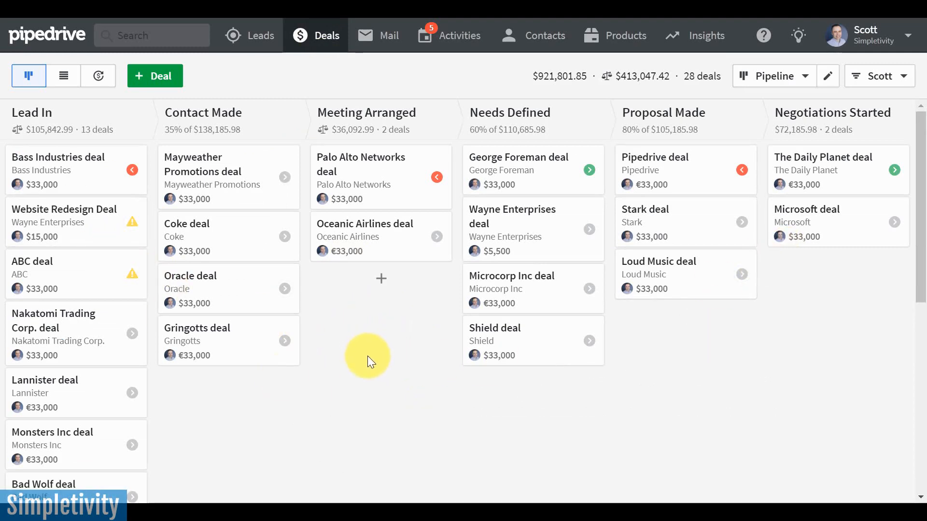
{"action": "mouse_move", "coordinate": [208, 211]}
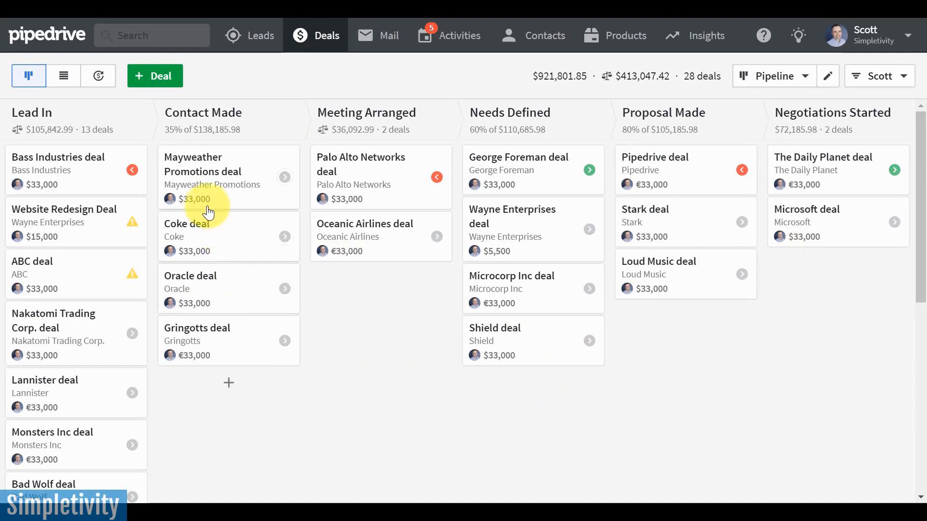
{"action": "mouse_move", "coordinate": [201, 313]}
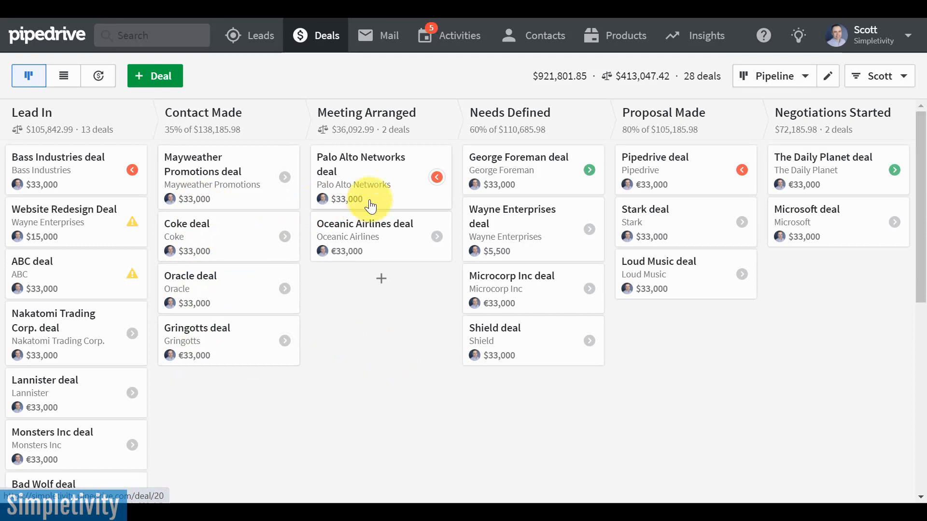
{"action": "mouse_move", "coordinate": [494, 183]}
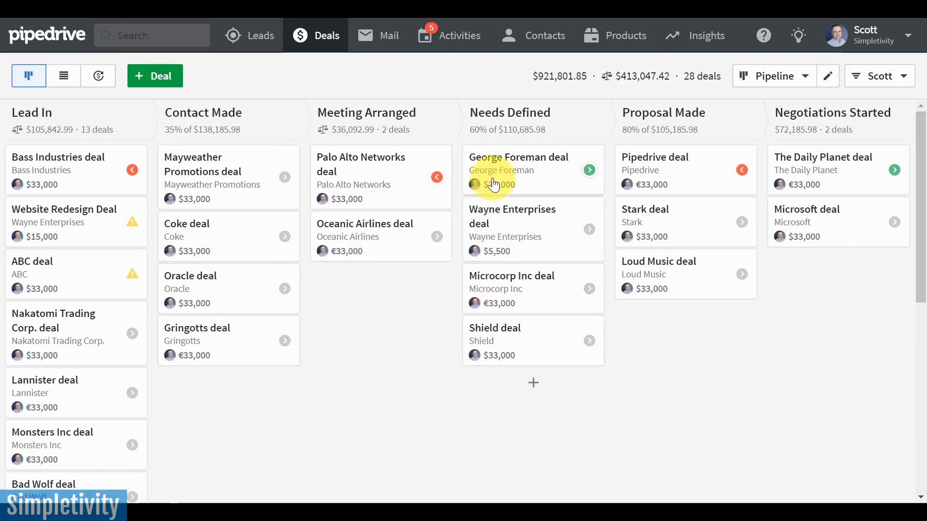
{"action": "mouse_move", "coordinate": [384, 365]}
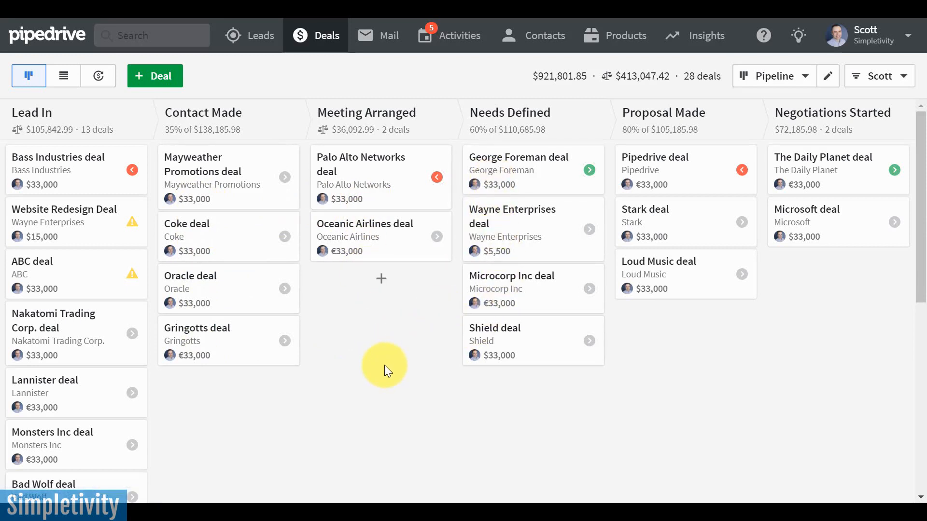
{"action": "mouse_move", "coordinate": [360, 366]}
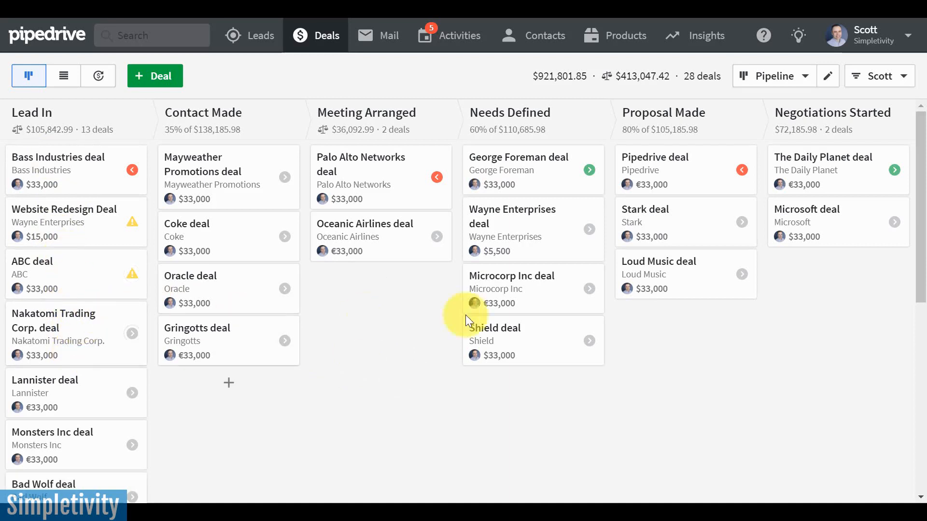
{"action": "mouse_move", "coordinate": [827, 333]}
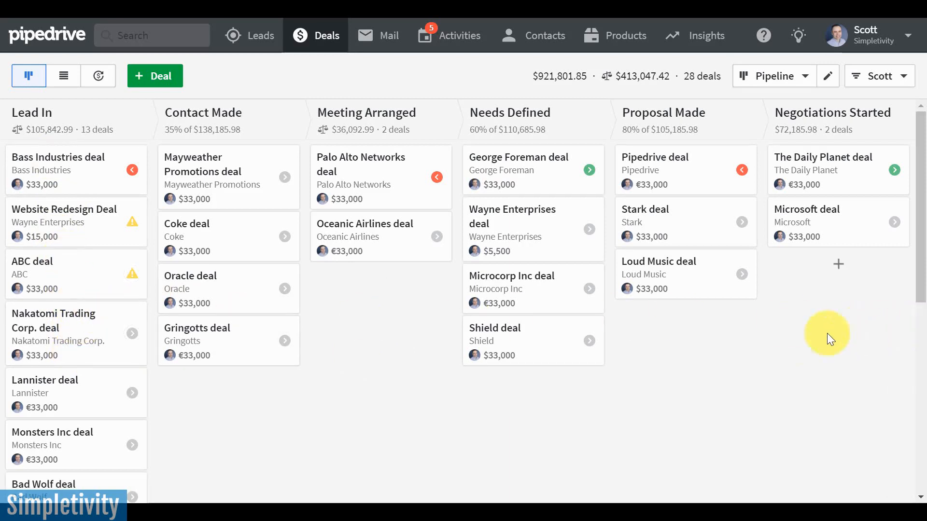
{"action": "mouse_move", "coordinate": [203, 278]}
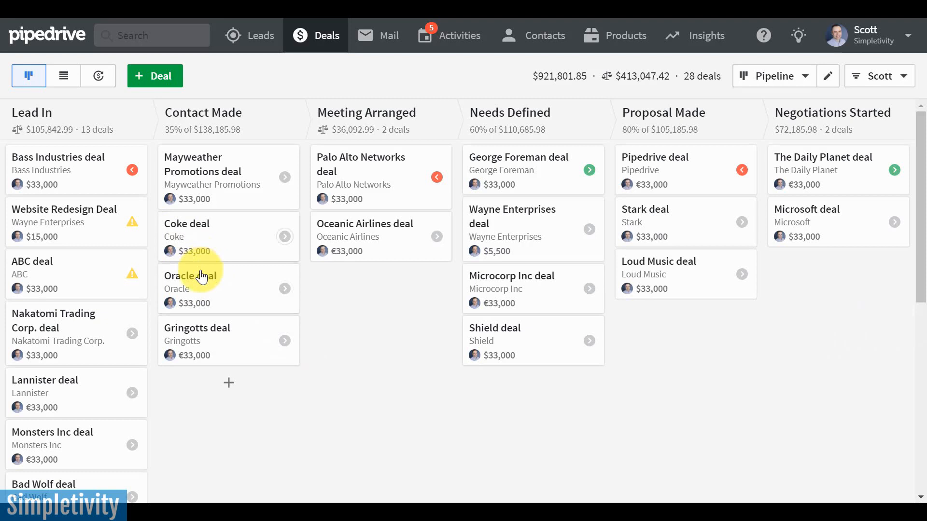
{"action": "mouse_move", "coordinate": [386, 358]}
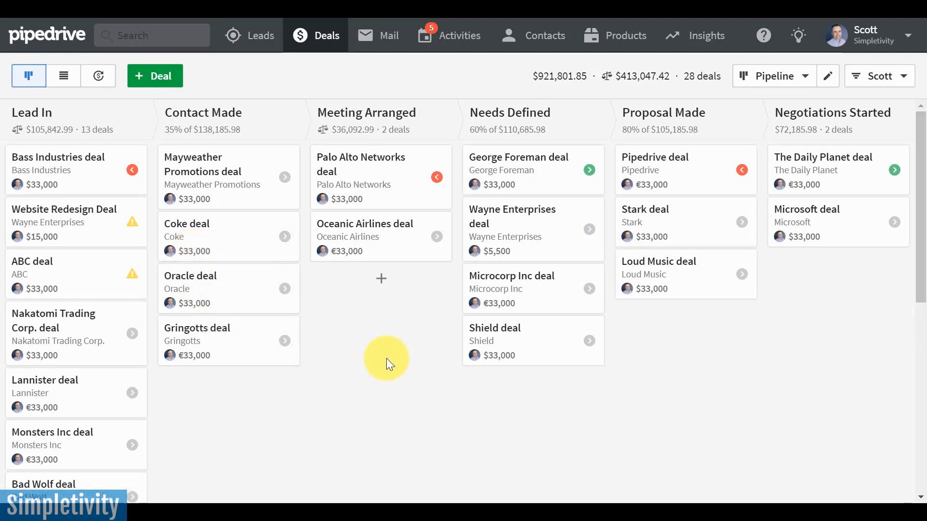
{"action": "mouse_move", "coordinate": [828, 75]}
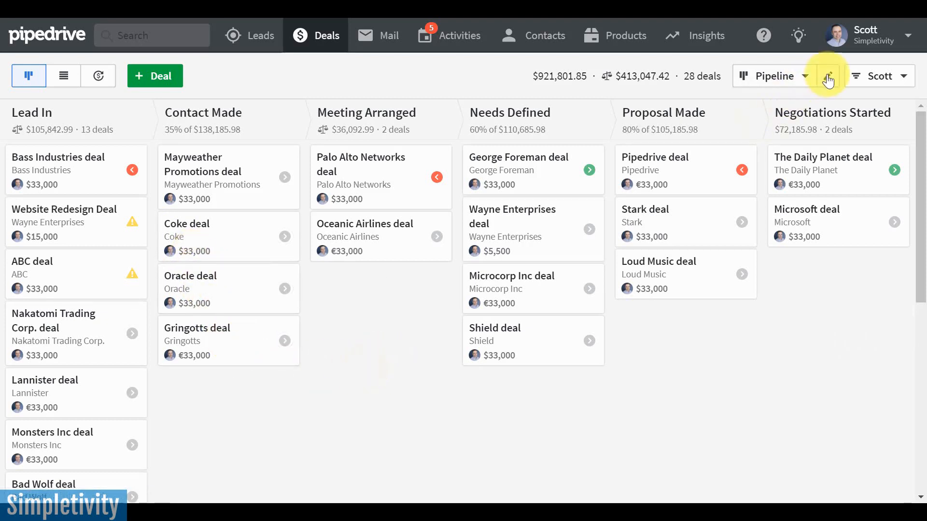
Edit the pipeline stages and inspect the Contact Made stage's probability and rotting settings
{"action": "left_click", "coordinate": [829, 75]}
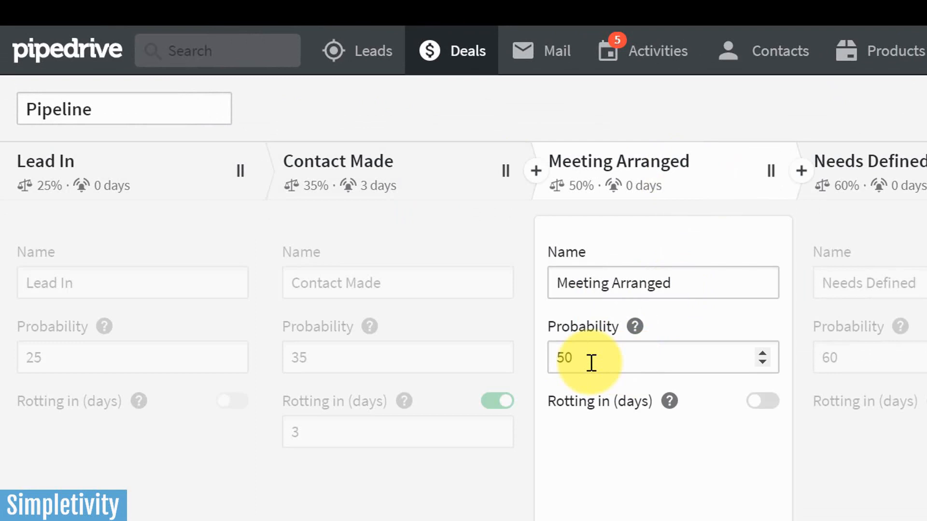
{"action": "left_click", "coordinate": [397, 357]}
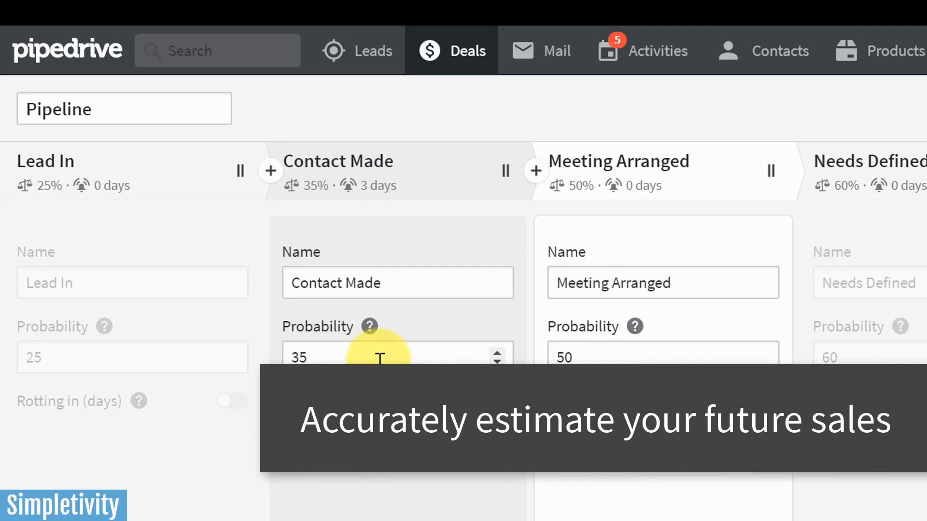
{"action": "mouse_move", "coordinate": [411, 354]}
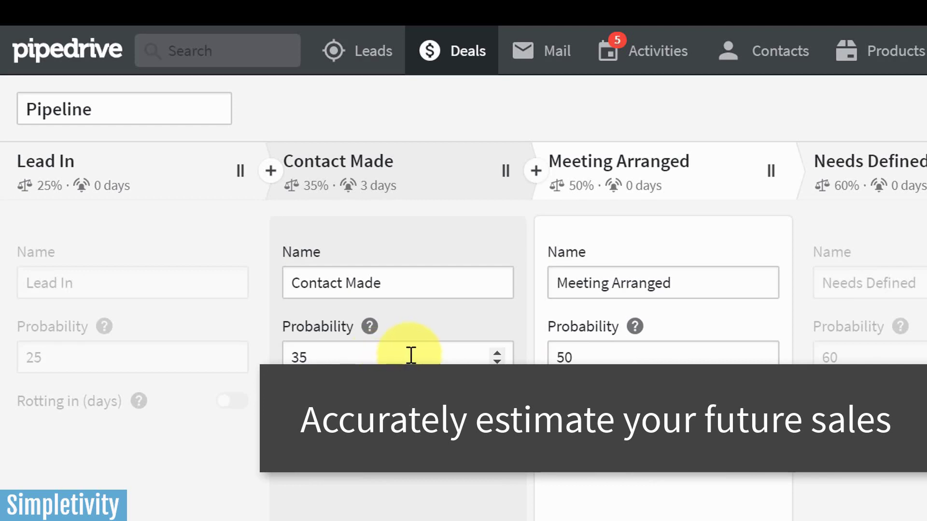
{"action": "left_click", "coordinate": [132, 357]}
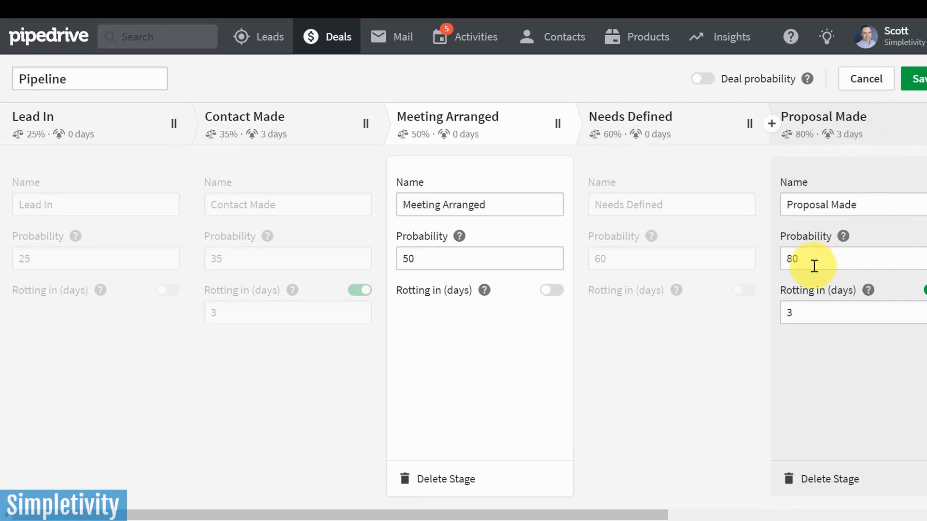
{"action": "mouse_move", "coordinate": [821, 260]}
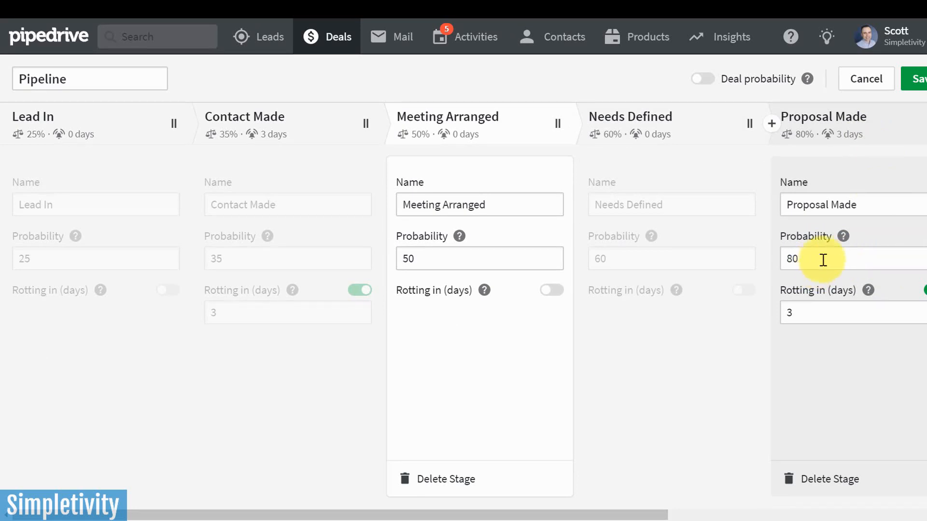
{"action": "mouse_move", "coordinate": [820, 254]}
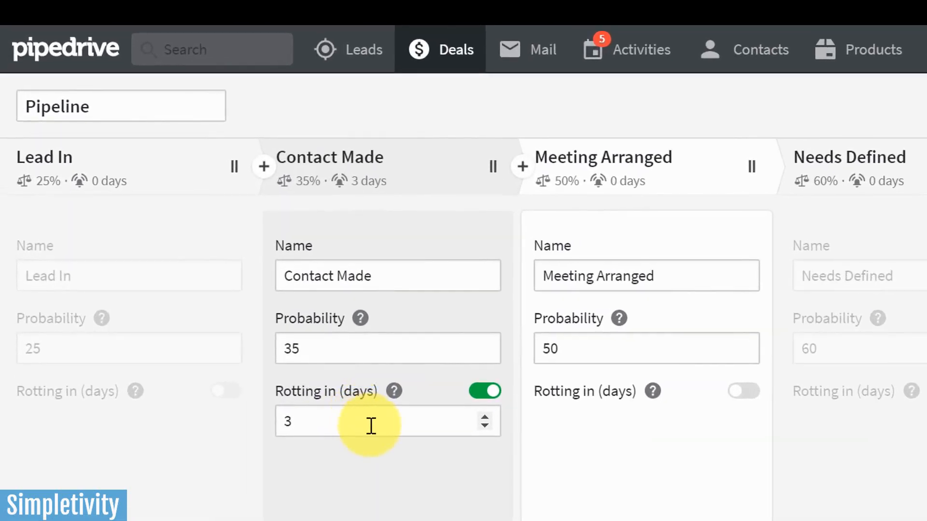
{"action": "mouse_move", "coordinate": [396, 207]}
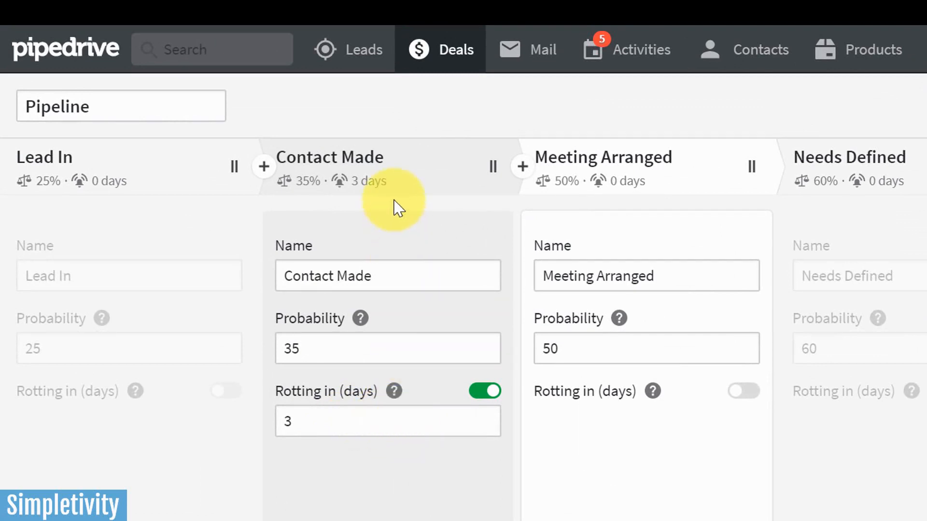
{"action": "mouse_move", "coordinate": [402, 192]}
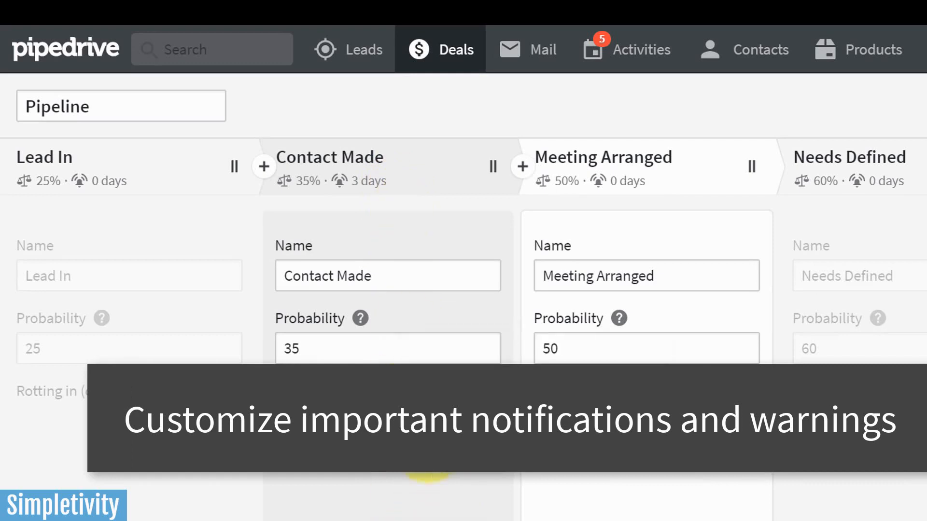
{"action": "mouse_move", "coordinate": [404, 175]}
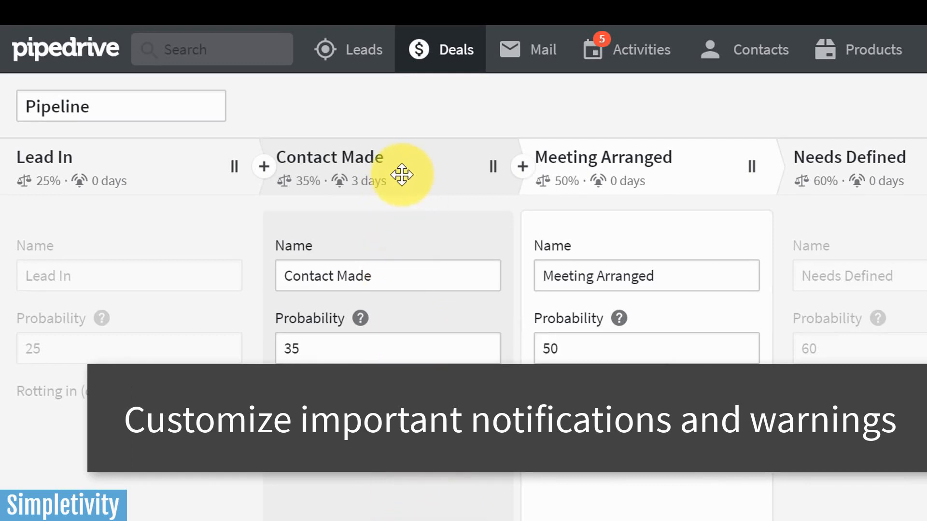
{"action": "mouse_move", "coordinate": [404, 228]}
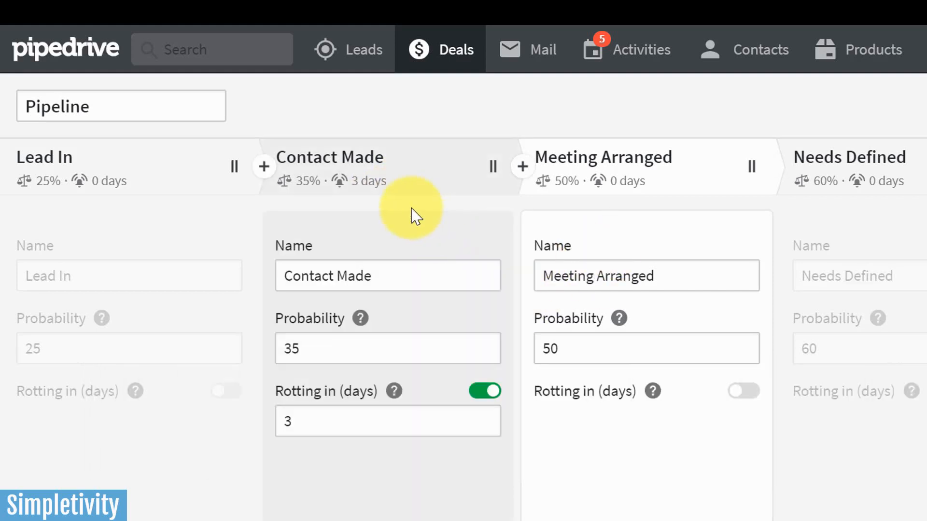
{"action": "mouse_move", "coordinate": [407, 303]}
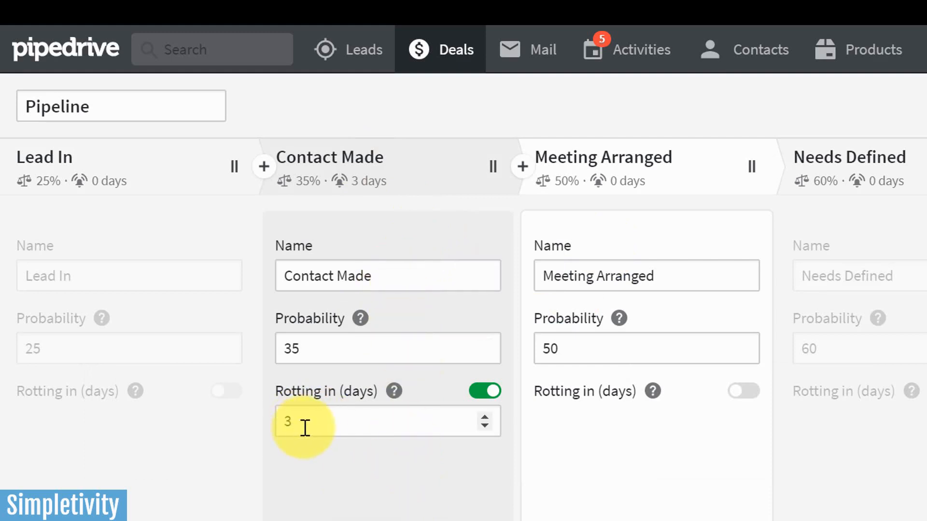
{"action": "mouse_move", "coordinate": [344, 420]}
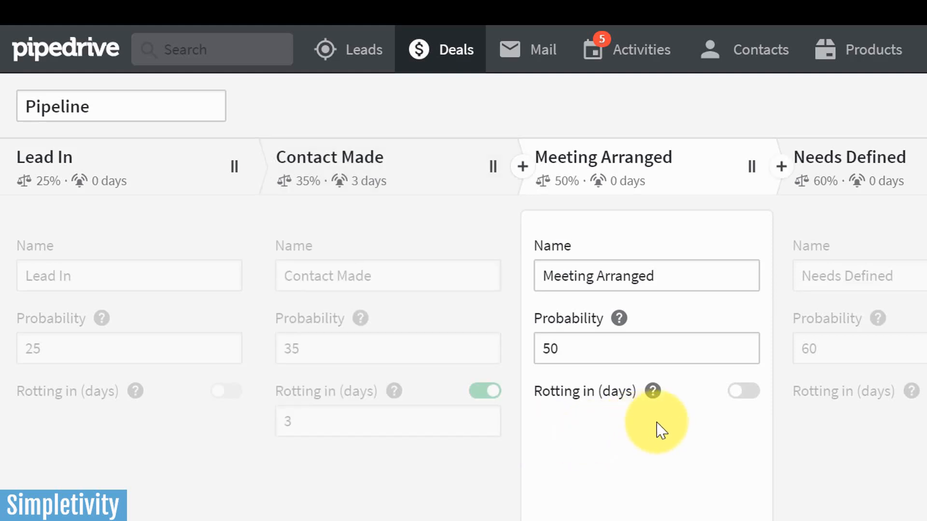
{"action": "mouse_move", "coordinate": [545, 454]}
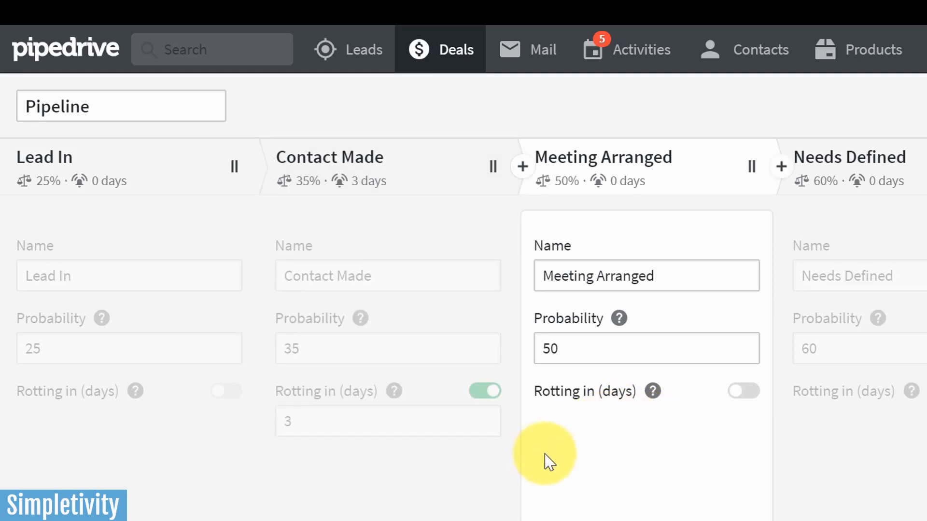
{"action": "mouse_move", "coordinate": [804, 334]}
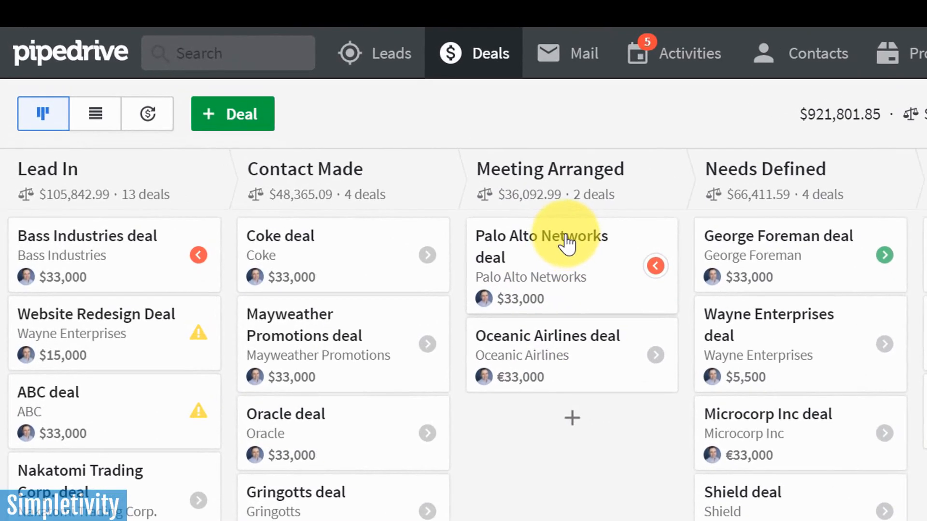
{"action": "mouse_move", "coordinate": [594, 195]}
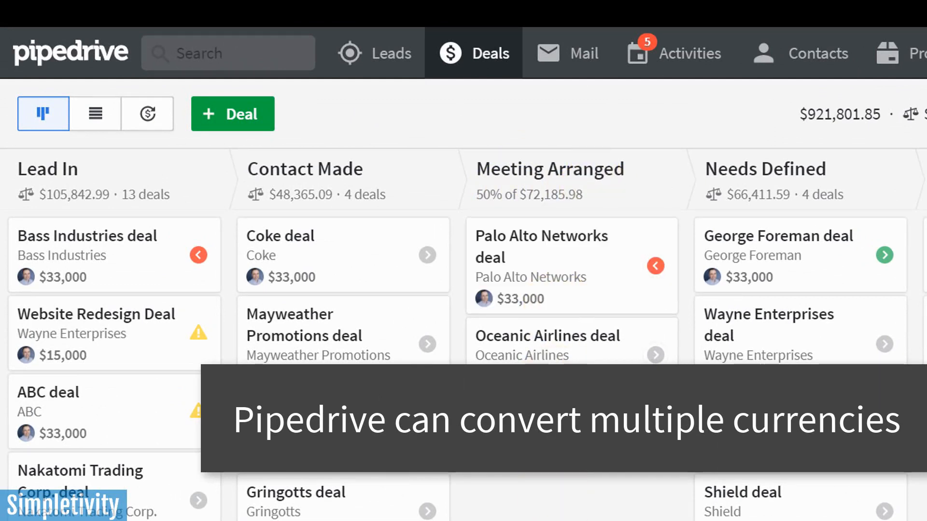
{"action": "mouse_move", "coordinate": [539, 308]}
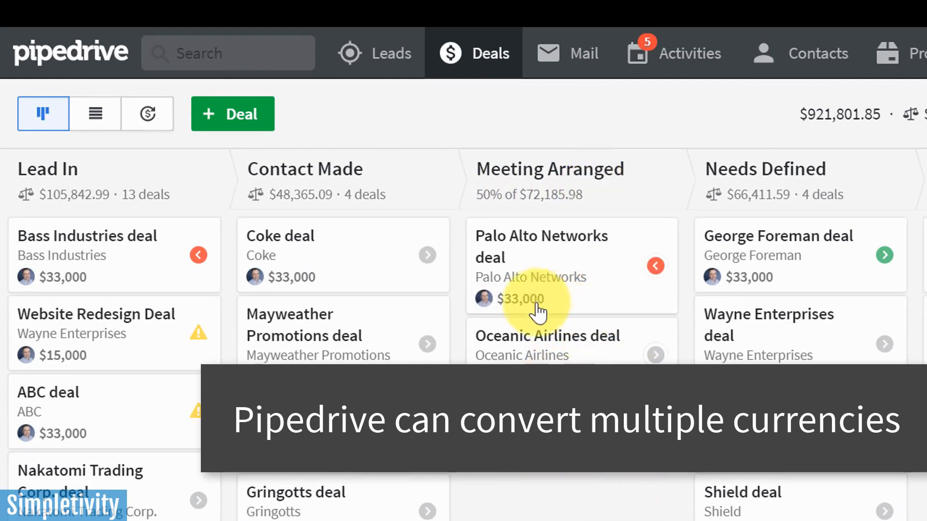
{"action": "mouse_move", "coordinate": [552, 212]}
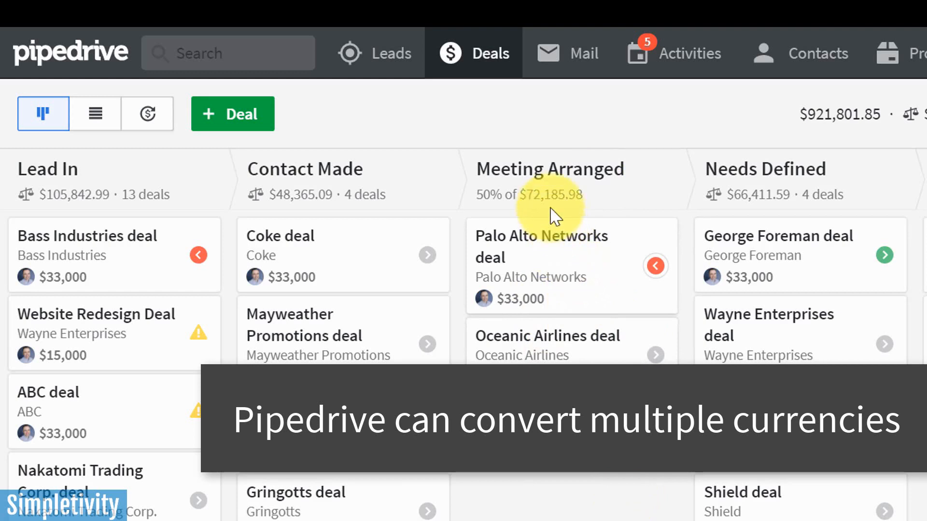
{"action": "mouse_move", "coordinate": [528, 194]}
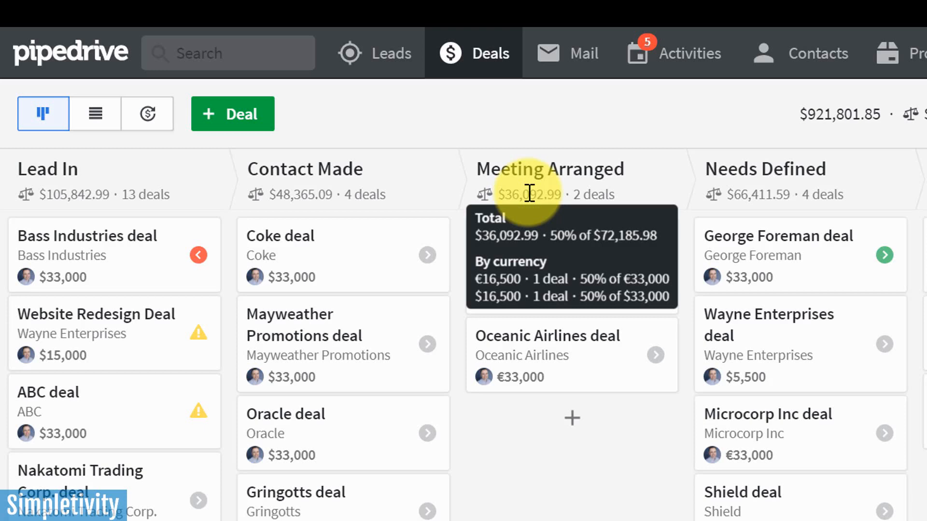
{"action": "mouse_move", "coordinate": [599, 432]}
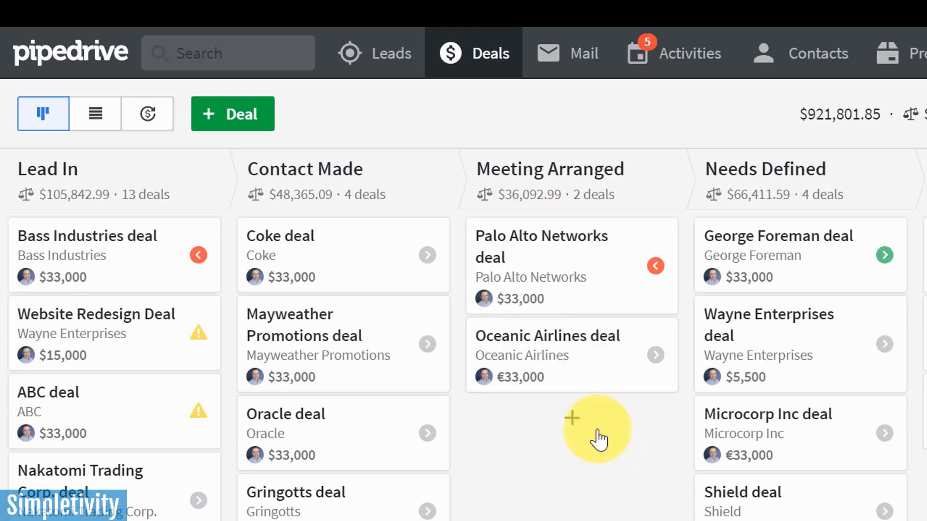
{"action": "mouse_move", "coordinate": [544, 334]}
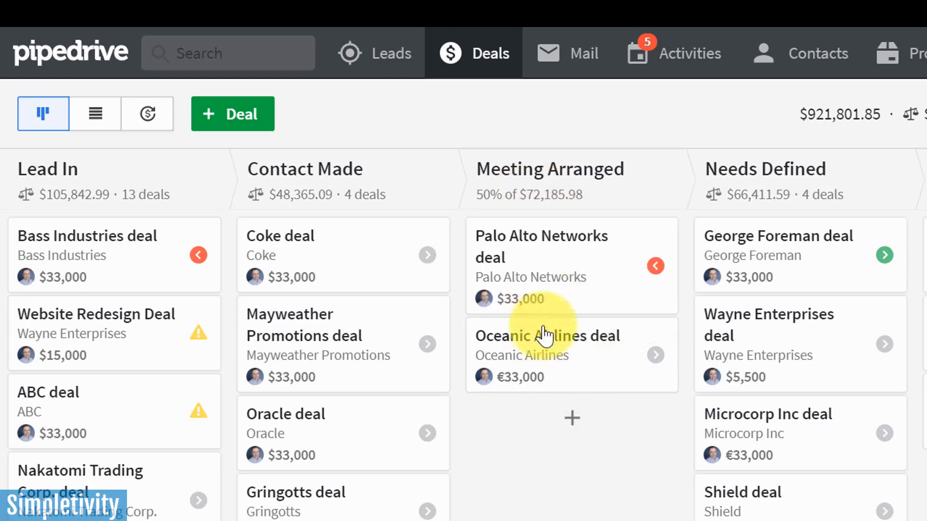
{"action": "mouse_move", "coordinate": [544, 334]}
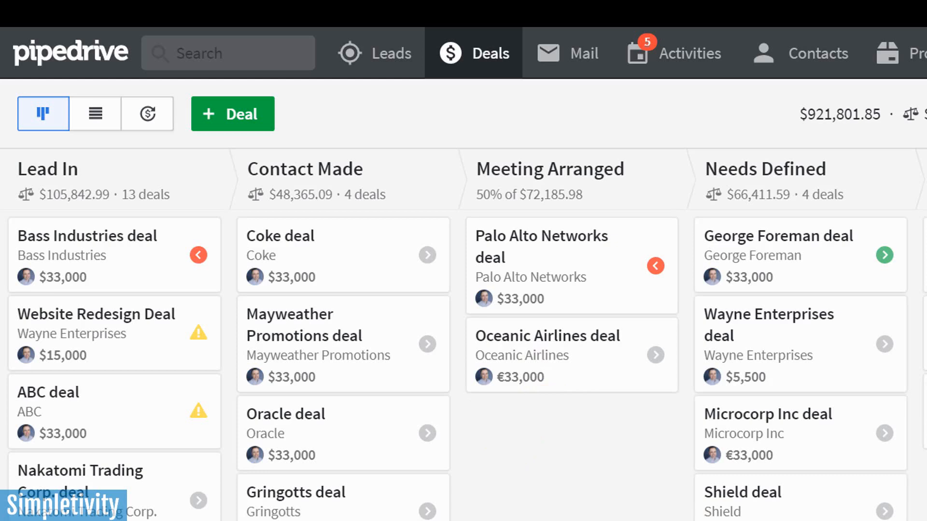
{"action": "mouse_move", "coordinate": [572, 418]}
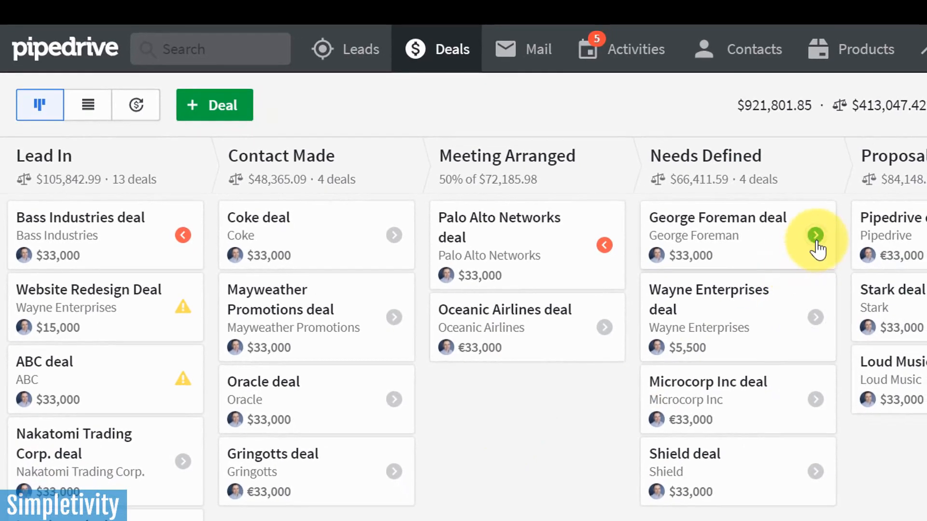
{"action": "mouse_move", "coordinate": [819, 243]}
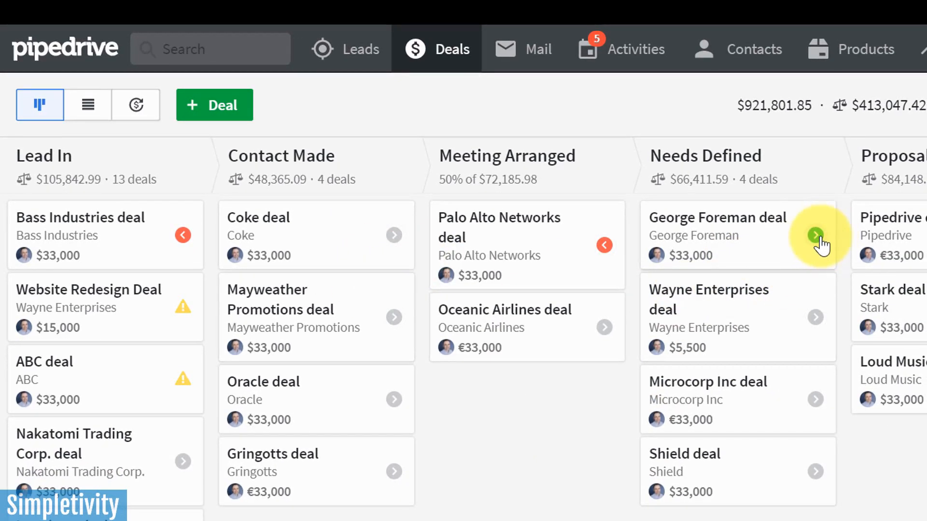
{"action": "mouse_move", "coordinate": [222, 376]}
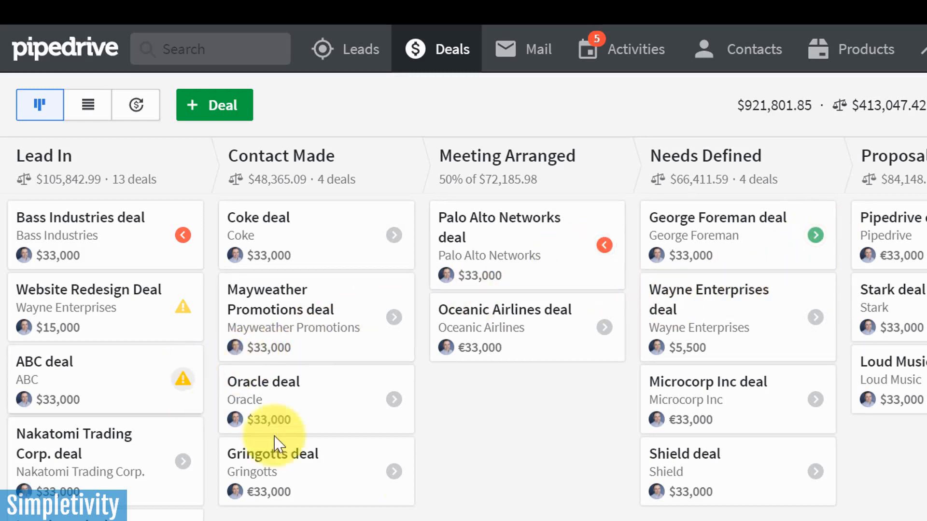
{"action": "mouse_move", "coordinate": [598, 460]}
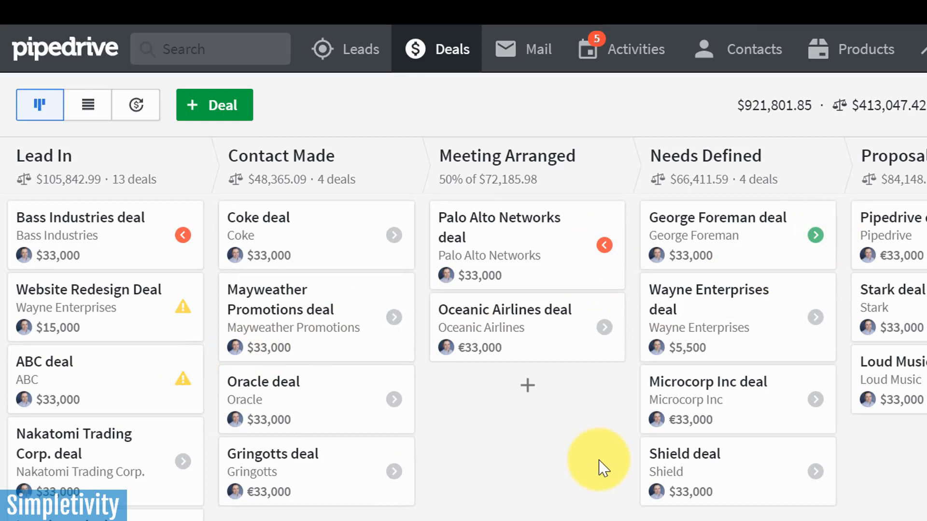
{"action": "mouse_move", "coordinate": [816, 245]}
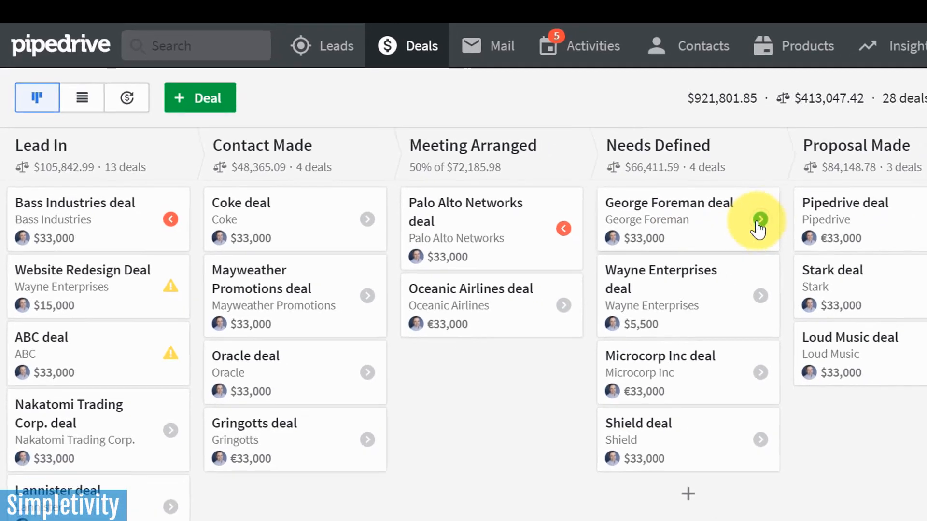
Show the George Foreman deal's scheduled activities, including today's First pitch call with Scott
{"action": "left_click", "coordinate": [760, 220]}
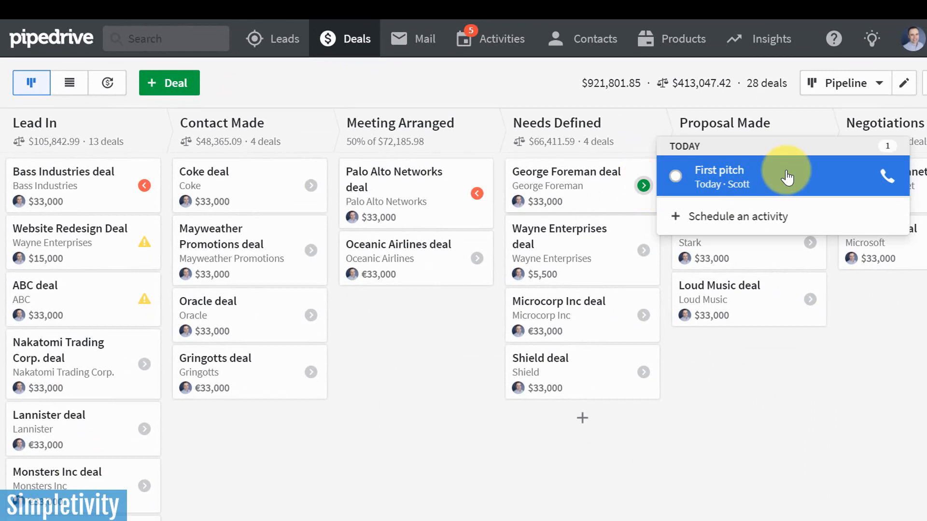
{"action": "mouse_move", "coordinate": [675, 176]}
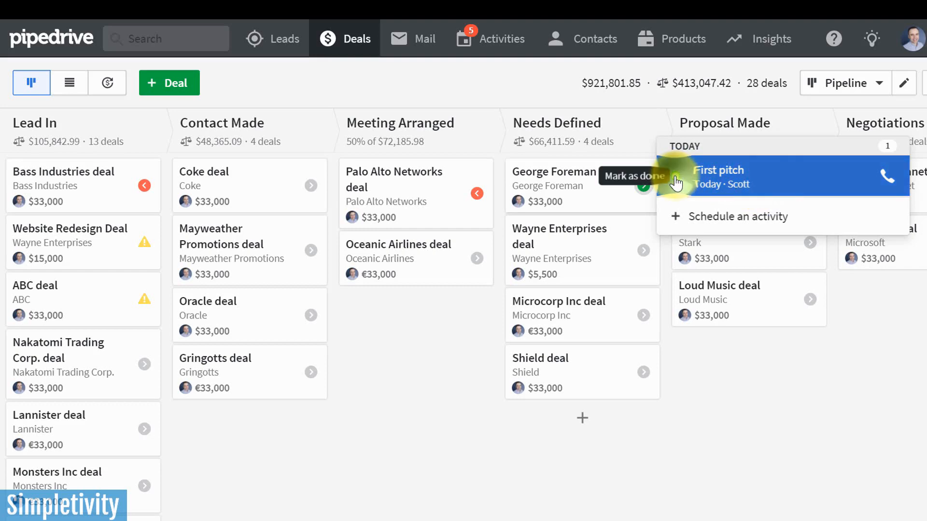
Schedule a new call activity for the George Foreman deal on 20 Aug 2020 starting at 10:00
{"action": "left_click", "coordinate": [736, 217]}
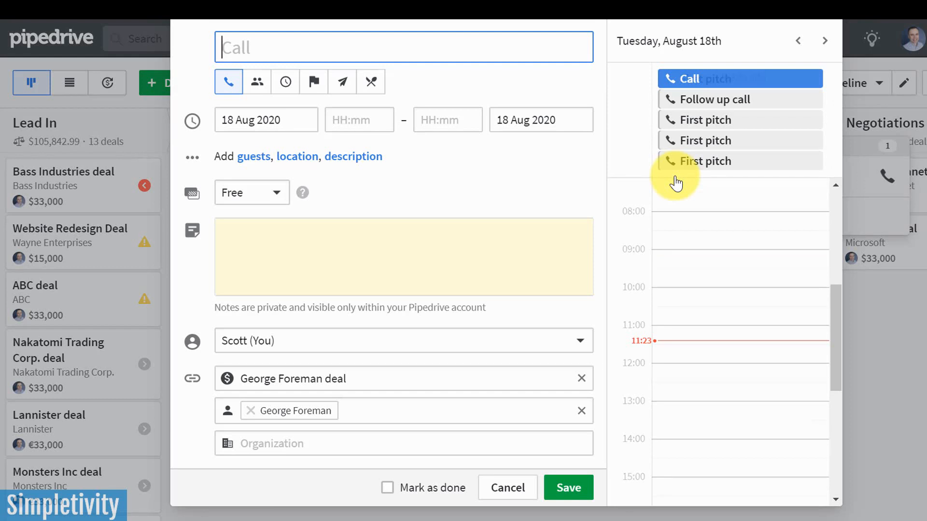
{"action": "mouse_move", "coordinate": [830, 65]}
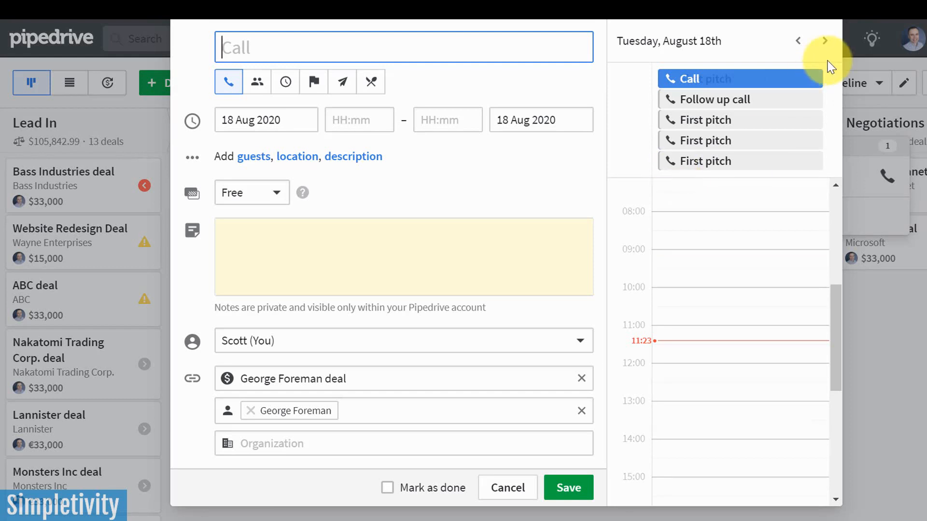
{"action": "mouse_move", "coordinate": [499, 172]}
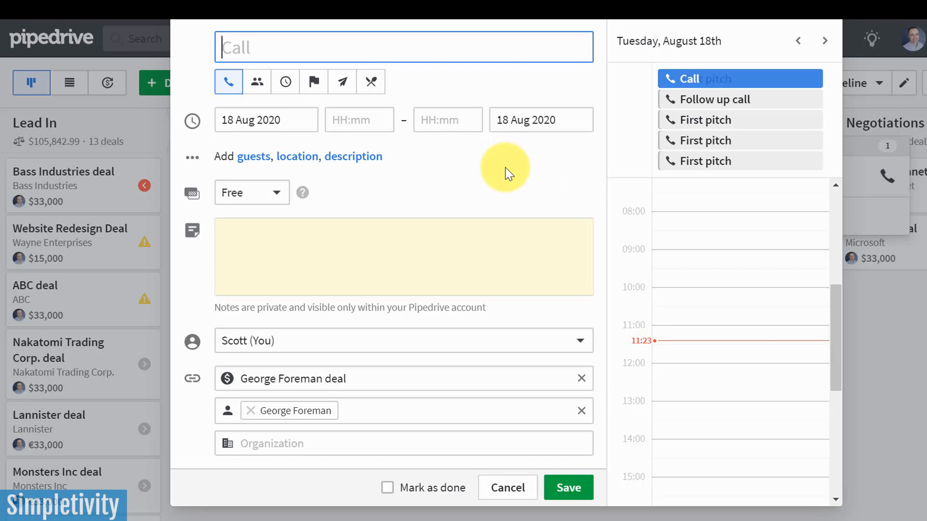
{"action": "mouse_move", "coordinate": [229, 81]}
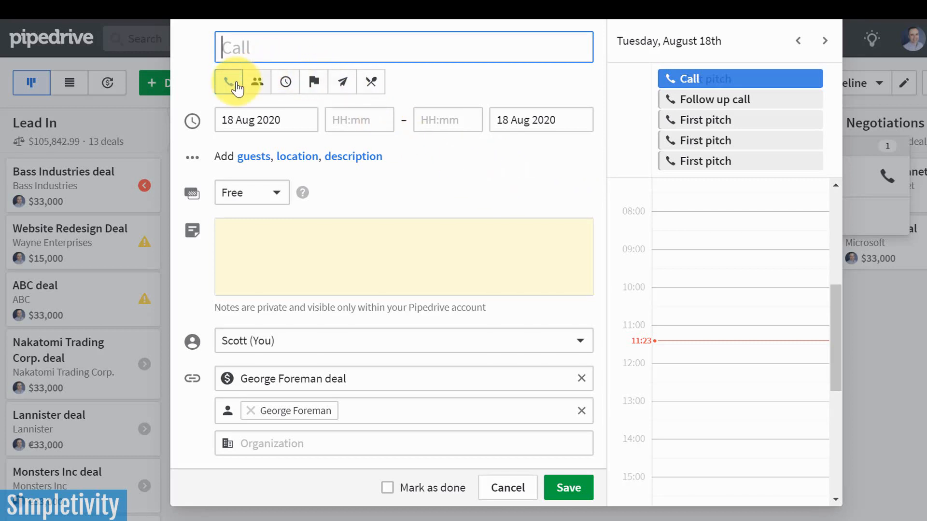
{"action": "left_click", "coordinate": [265, 119]}
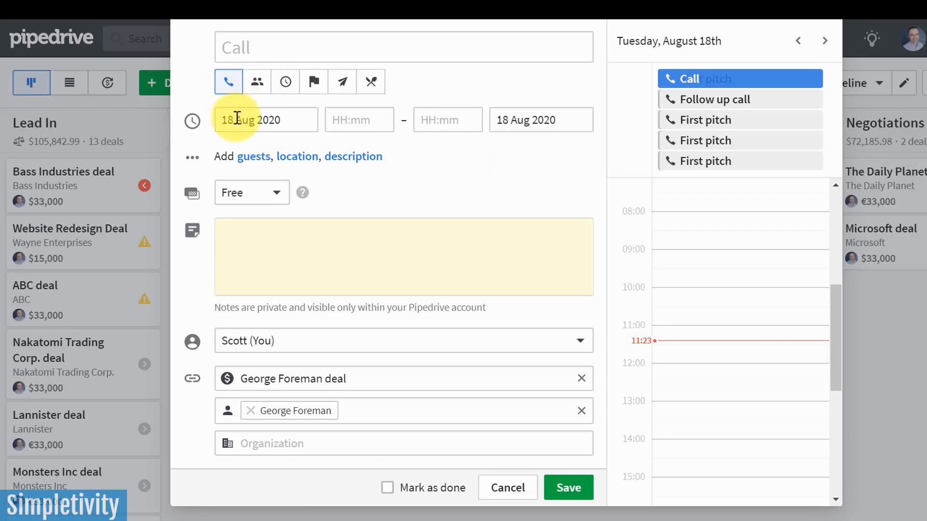
{"action": "left_click", "coordinate": [265, 119]}
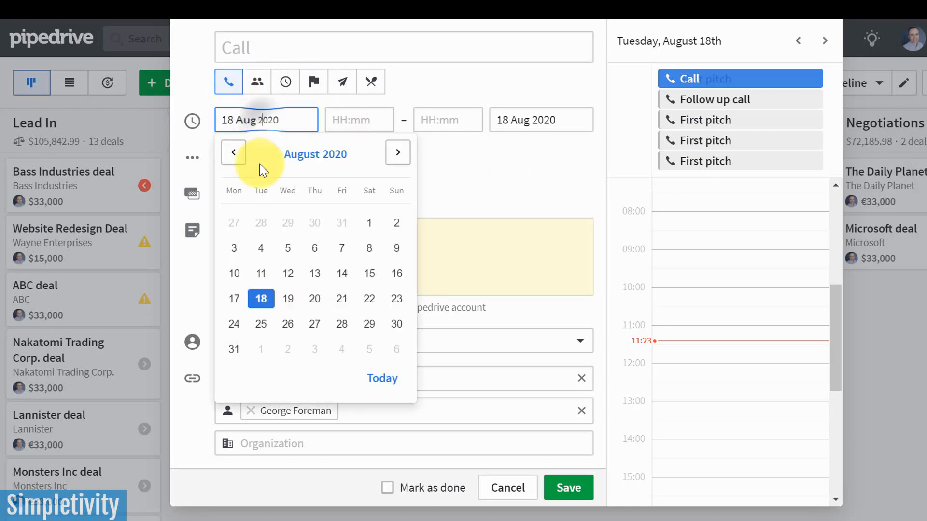
{"action": "left_click", "coordinate": [315, 298]}
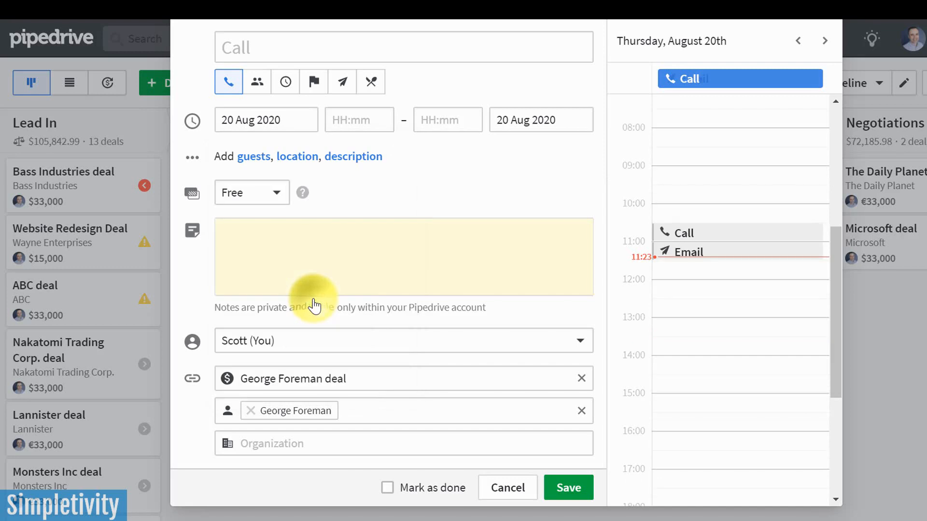
{"action": "left_click", "coordinate": [354, 120]}
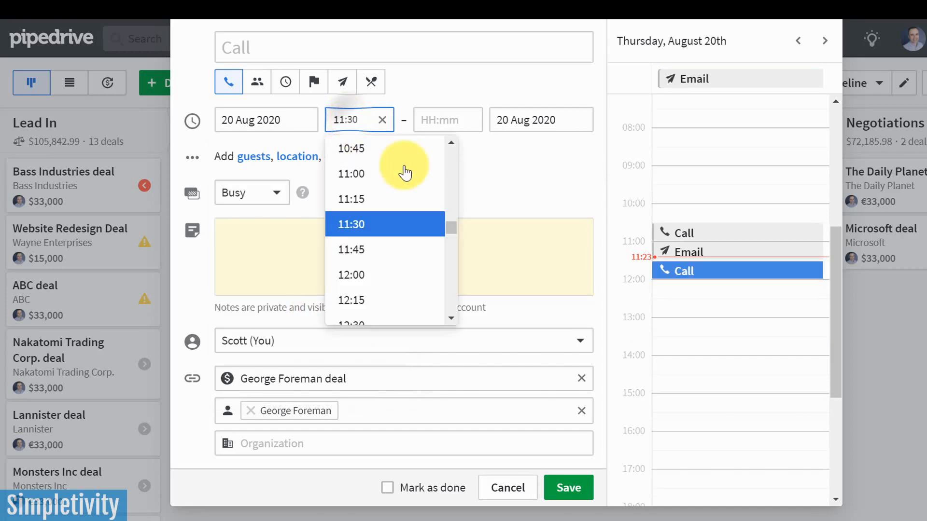
{"action": "mouse_move", "coordinate": [730, 215]}
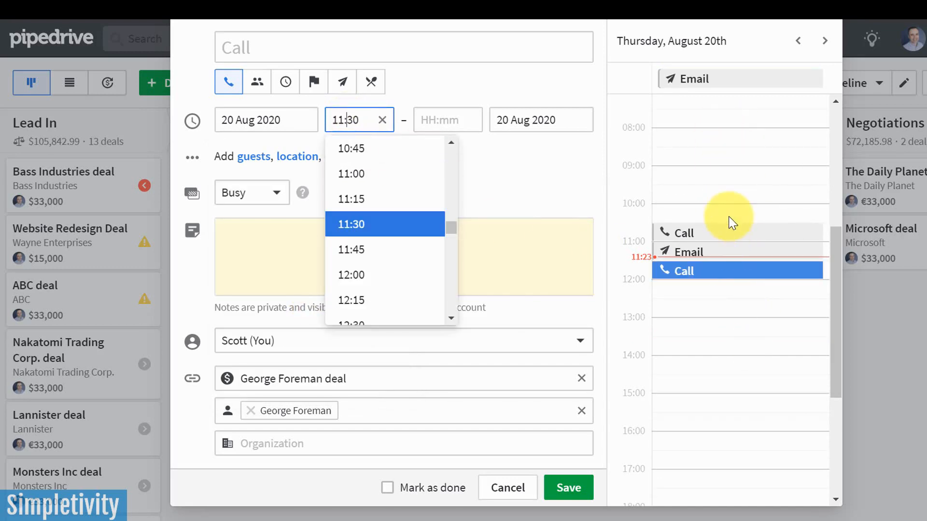
{"action": "left_click", "coordinate": [447, 120]}
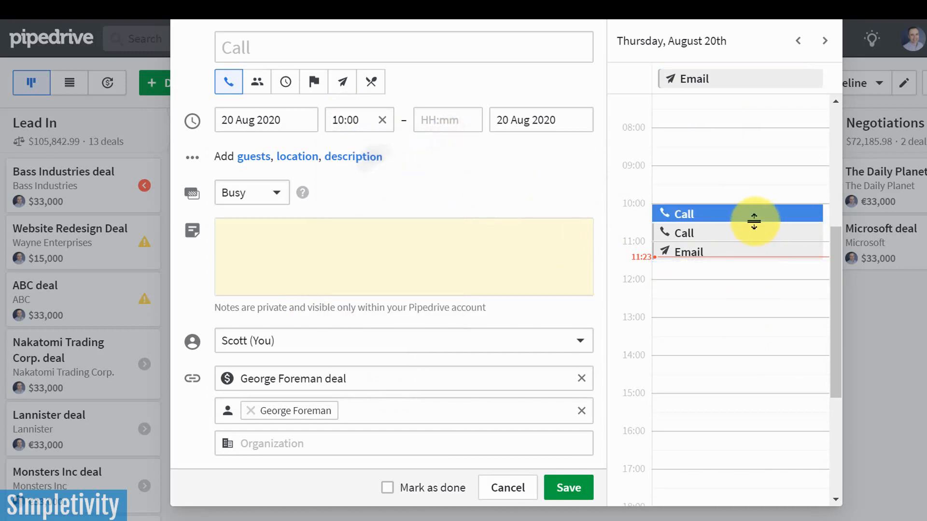
{"action": "mouse_move", "coordinate": [609, 222]}
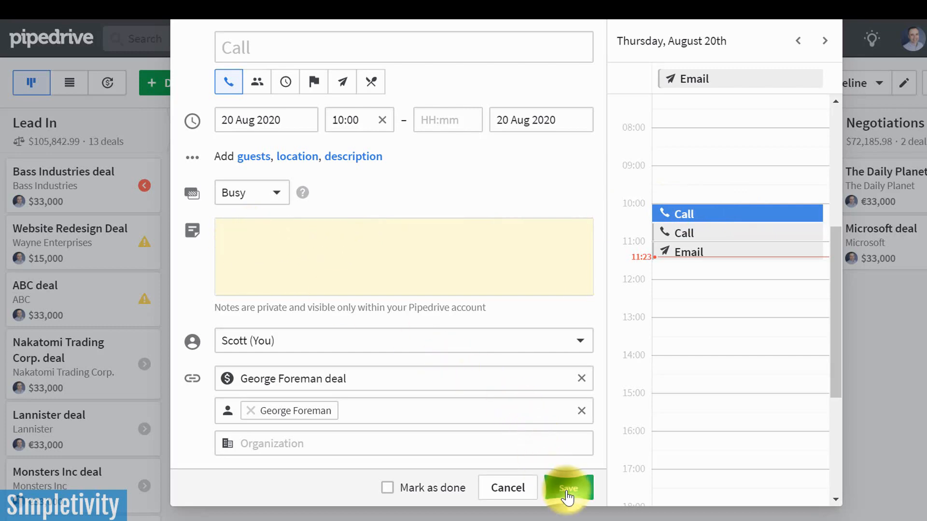
Save the 20 Aug 10:00 call on the George Foreman deal and return to the pipeline
{"action": "left_click", "coordinate": [567, 488]}
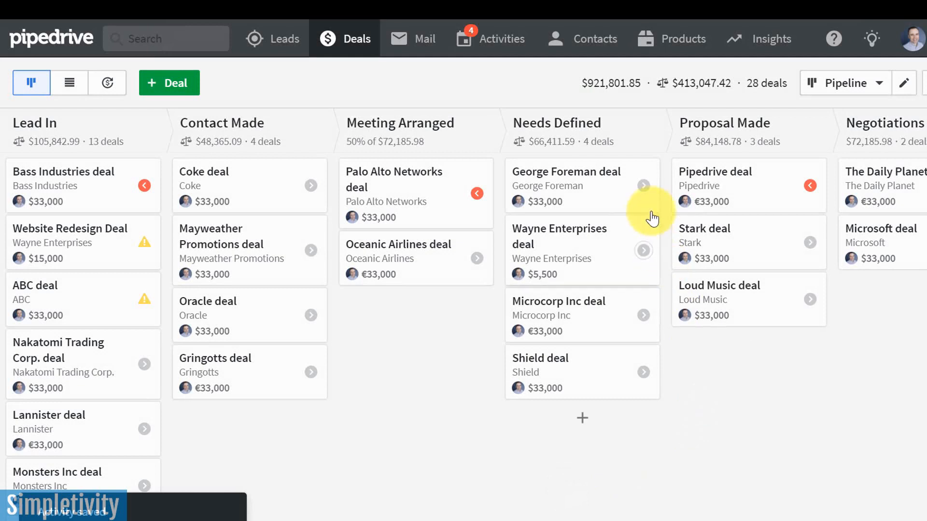
{"action": "mouse_move", "coordinate": [650, 188]}
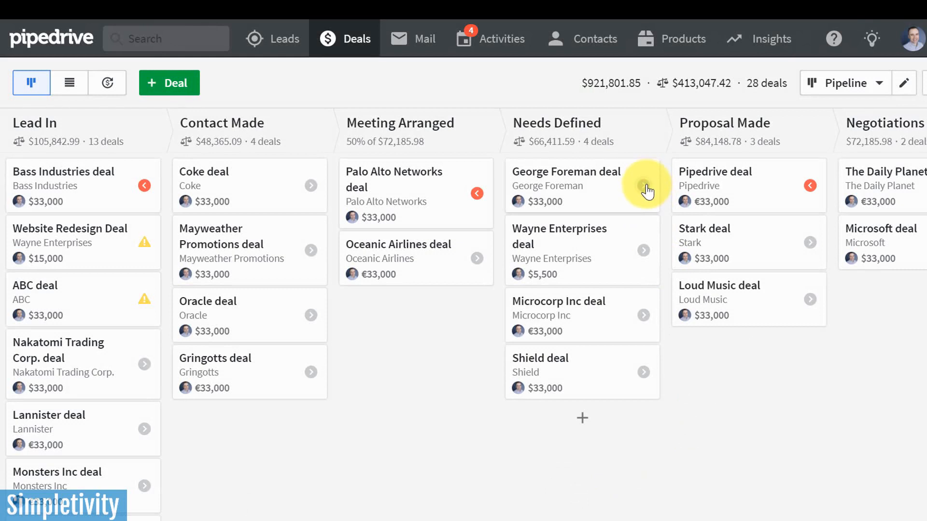
{"action": "mouse_move", "coordinate": [314, 191]}
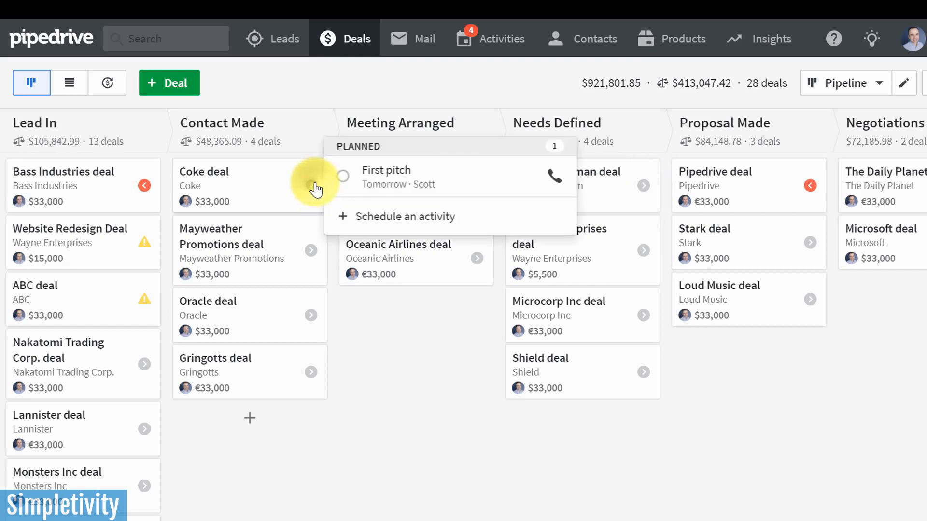
{"action": "mouse_move", "coordinate": [358, 178]}
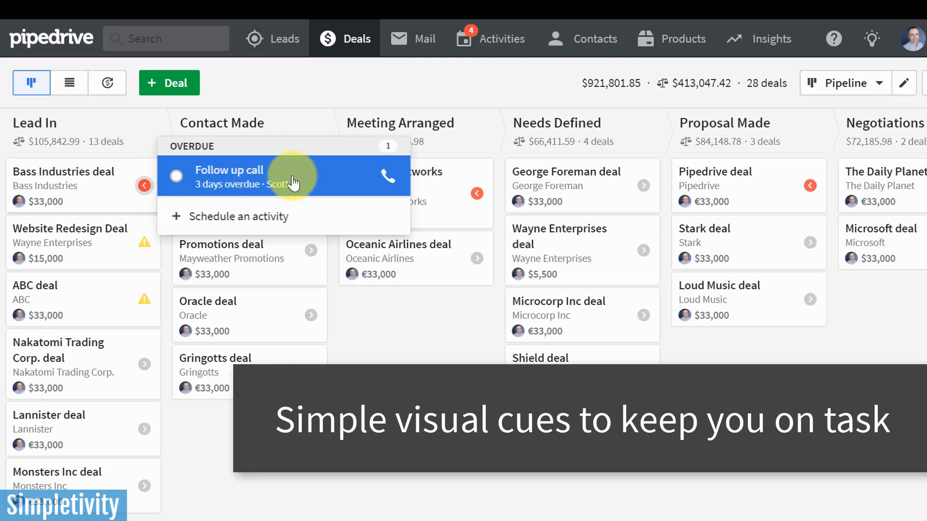
{"action": "mouse_move", "coordinate": [230, 177]}
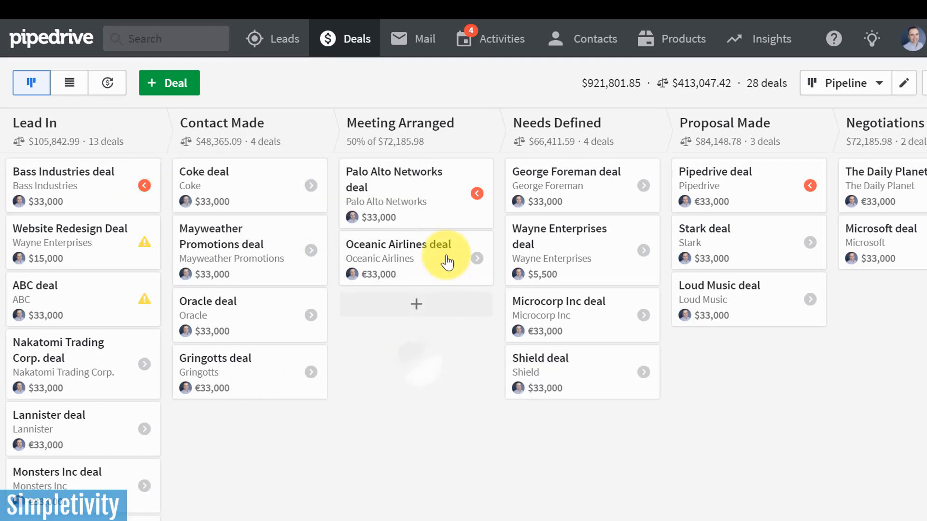
{"action": "mouse_move", "coordinate": [146, 246]}
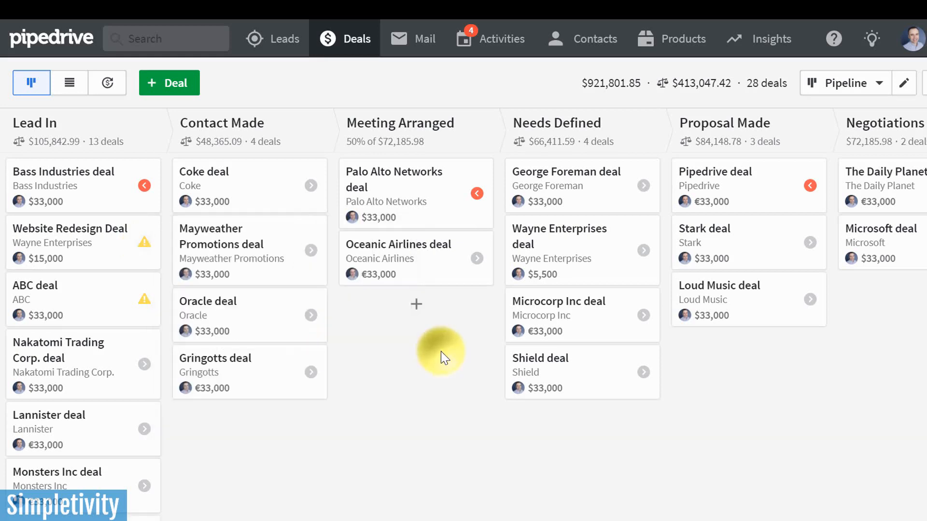
{"action": "mouse_move", "coordinate": [98, 249]}
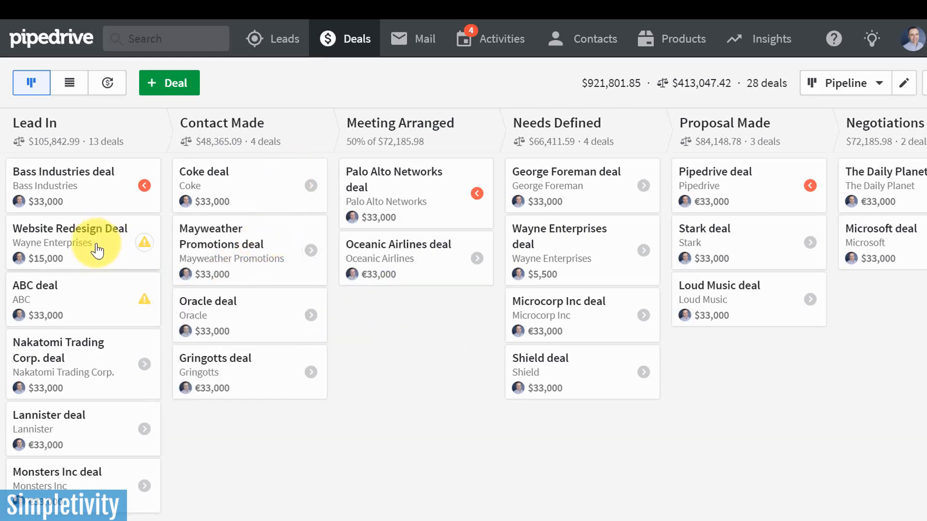
{"action": "mouse_move", "coordinate": [89, 228]}
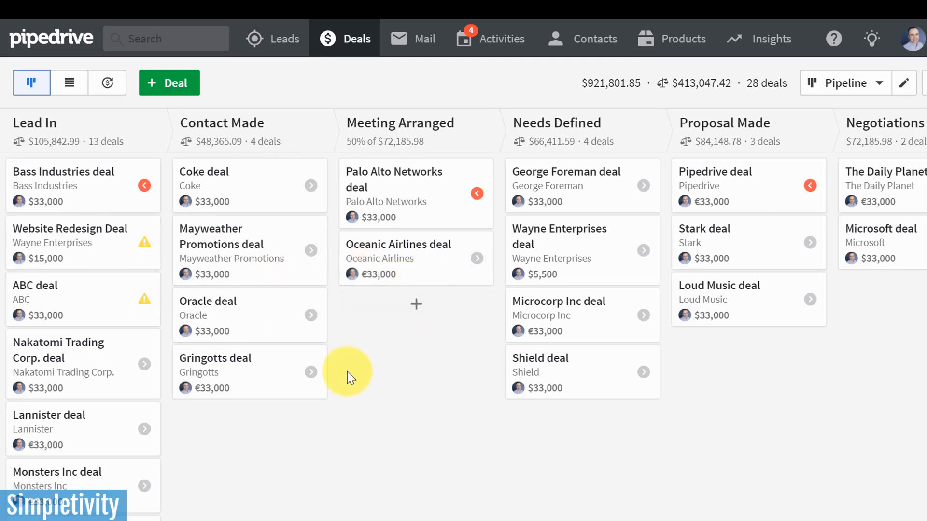
{"action": "mouse_move", "coordinate": [686, 38]}
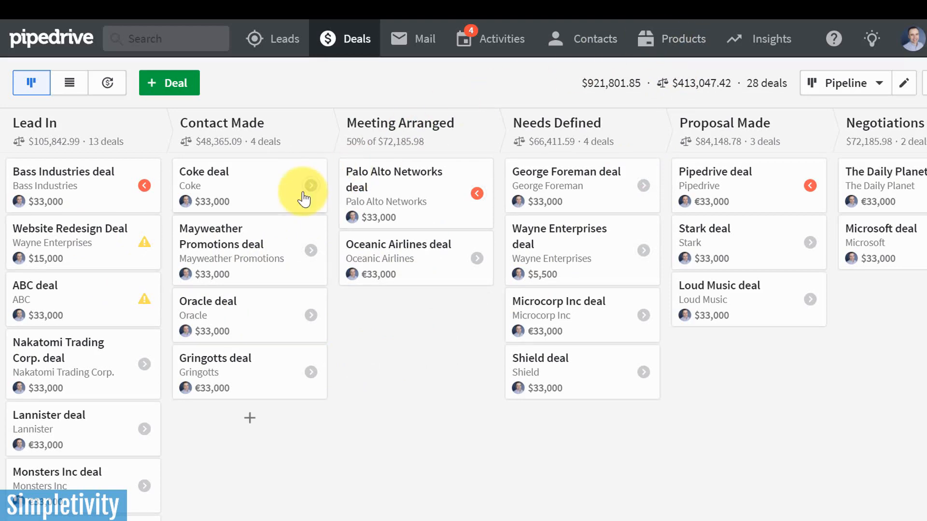
{"action": "mouse_move", "coordinate": [212, 178]}
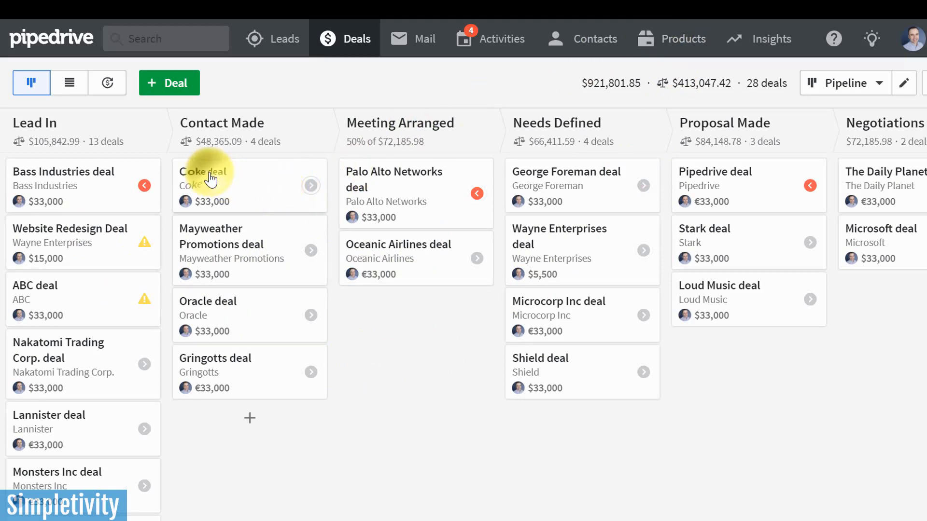
Open the Coke deal's detail page from the Contact Made column
{"action": "left_click", "coordinate": [200, 172]}
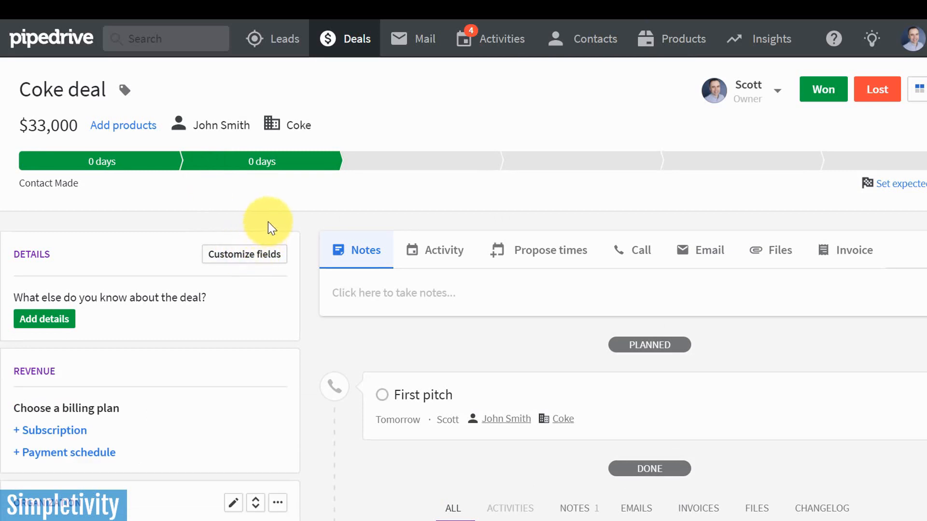
{"action": "mouse_move", "coordinate": [54, 126]}
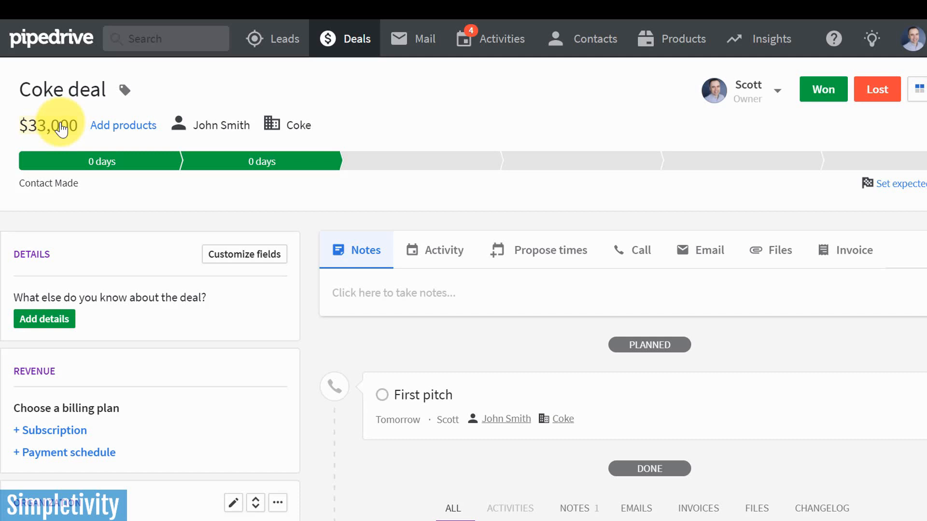
{"action": "mouse_move", "coordinate": [123, 125]}
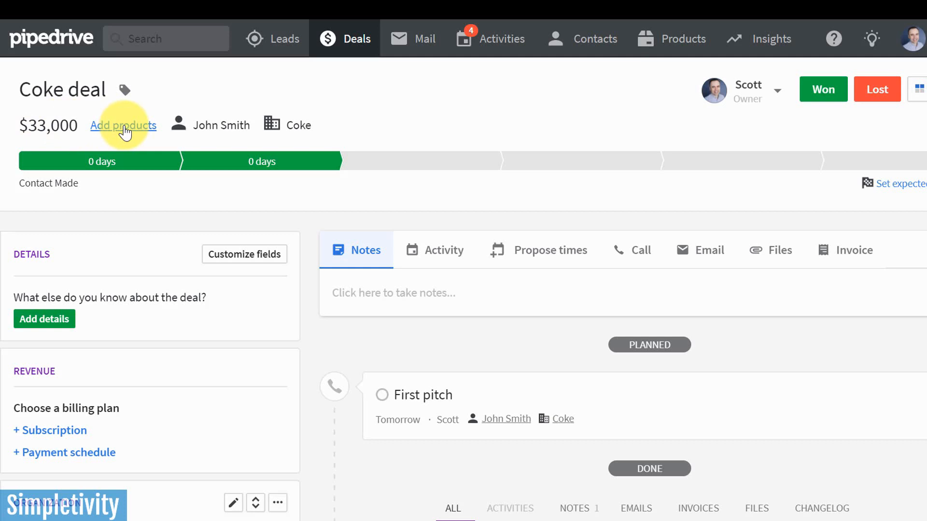
Add the Speaking Engagement product to the Coke deal, setting its value to $5,000
{"action": "left_click", "coordinate": [122, 125]}
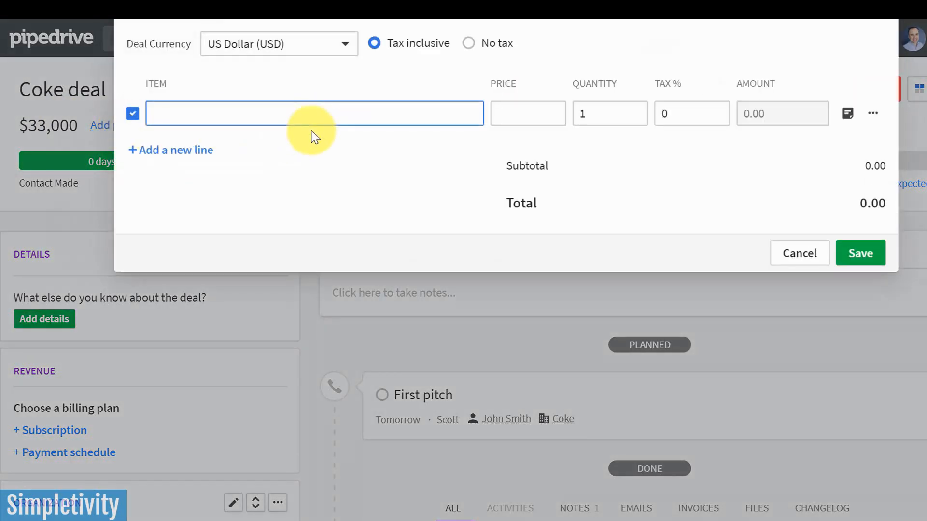
{"action": "mouse_move", "coordinate": [287, 110]}
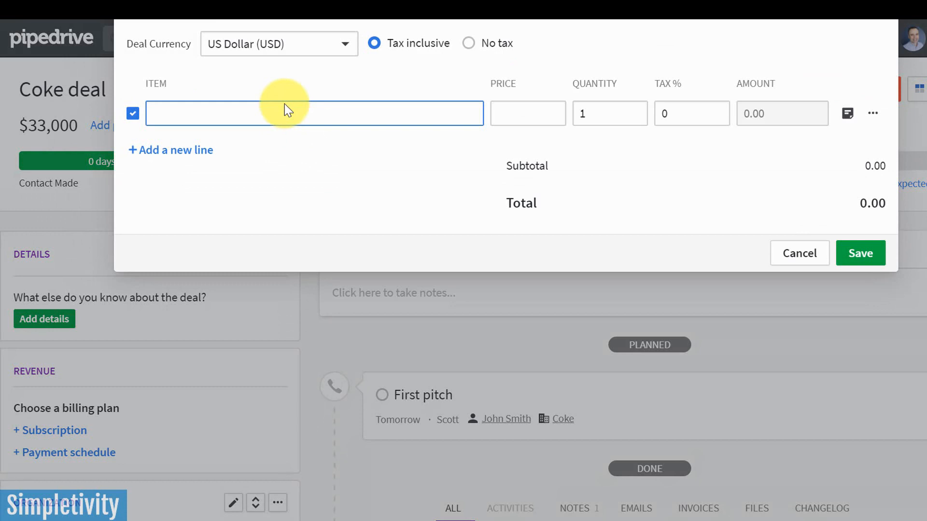
{"action": "mouse_move", "coordinate": [236, 117]}
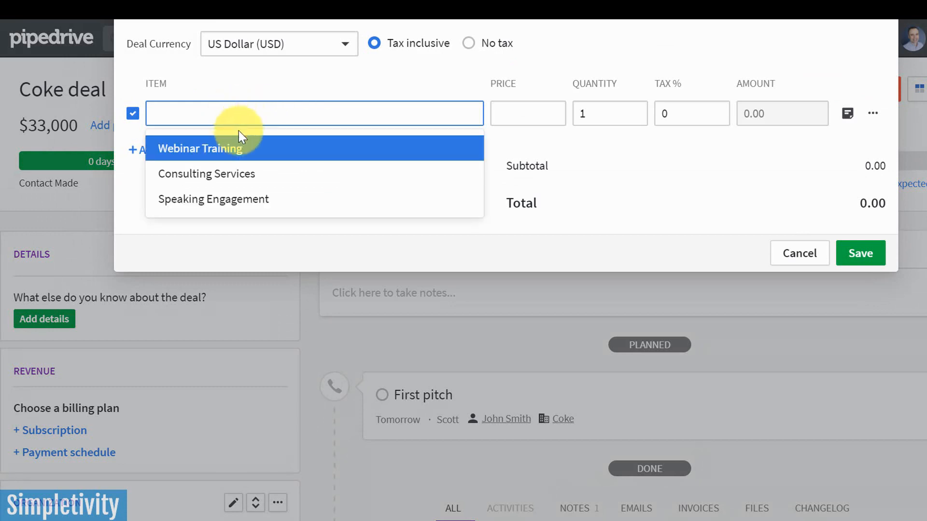
{"action": "left_click", "coordinate": [213, 199]}
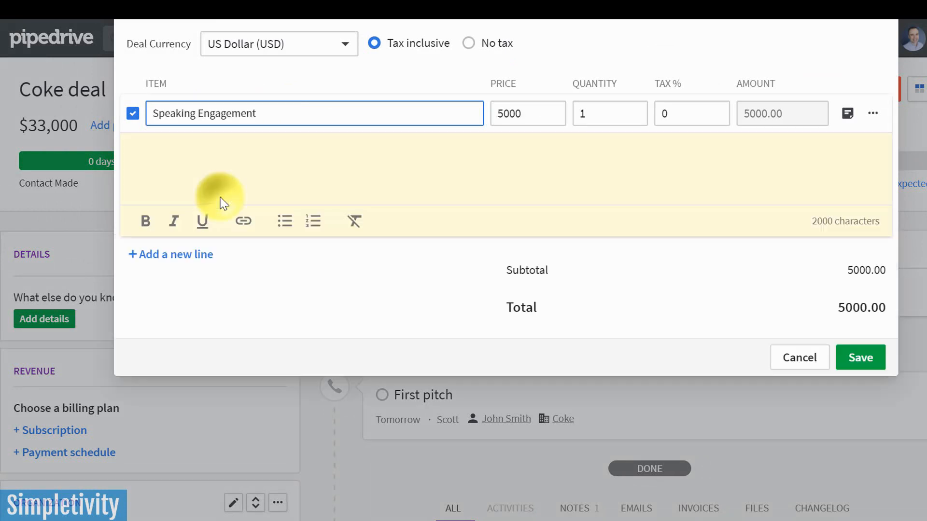
{"action": "mouse_move", "coordinate": [275, 162]}
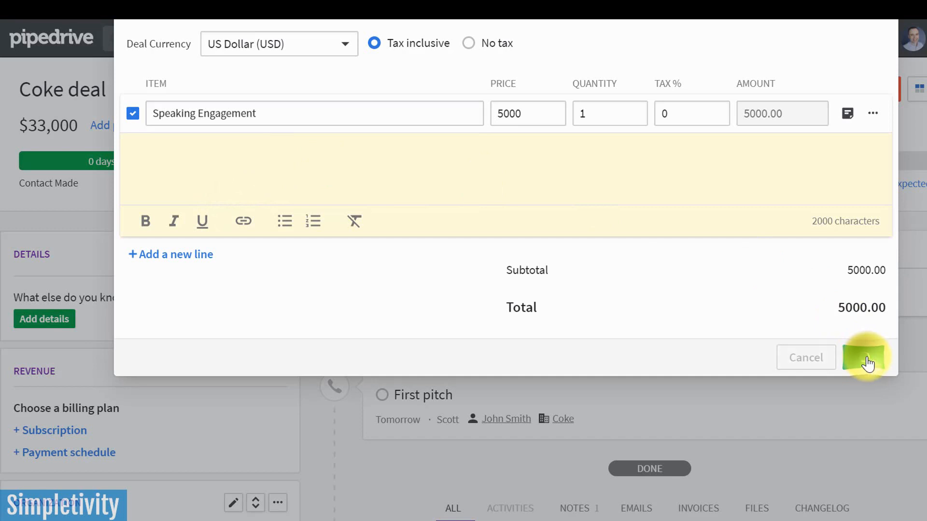
{"action": "left_click", "coordinate": [867, 357]}
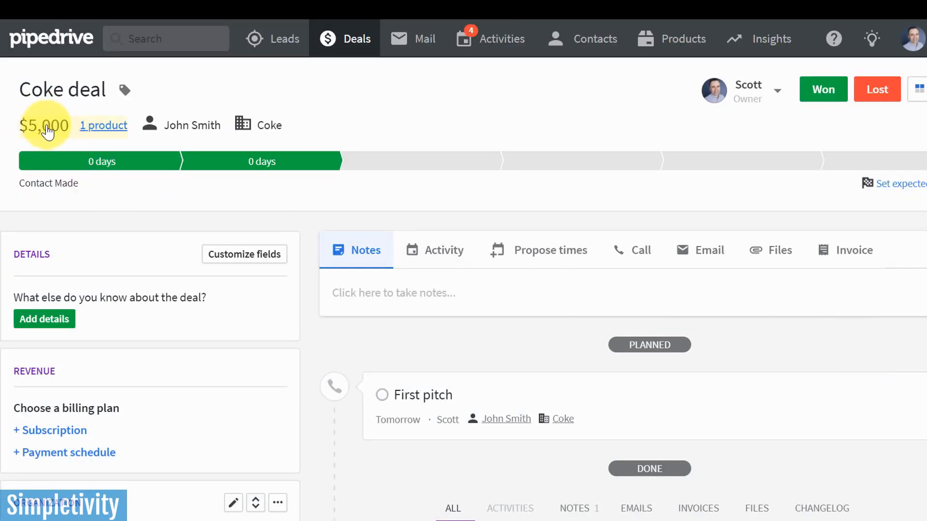
{"action": "mouse_move", "coordinate": [47, 140]}
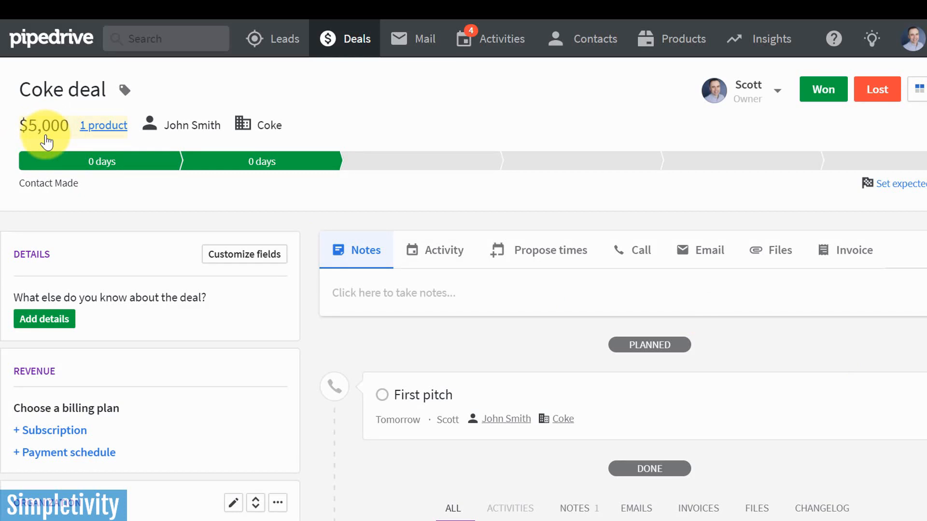
{"action": "mouse_move", "coordinate": [792, 103]}
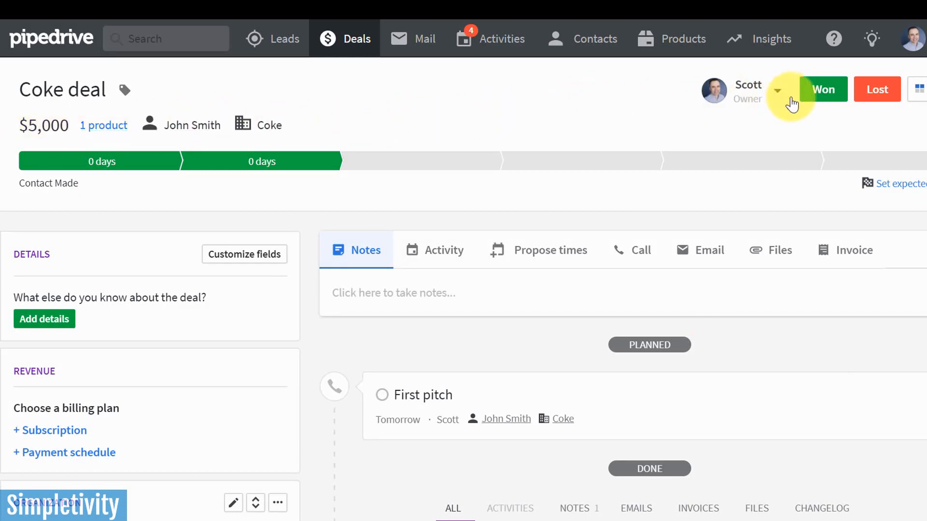
Check the Webinar Training price in the product catalog, then return to the deals board
{"action": "left_click", "coordinate": [683, 39]}
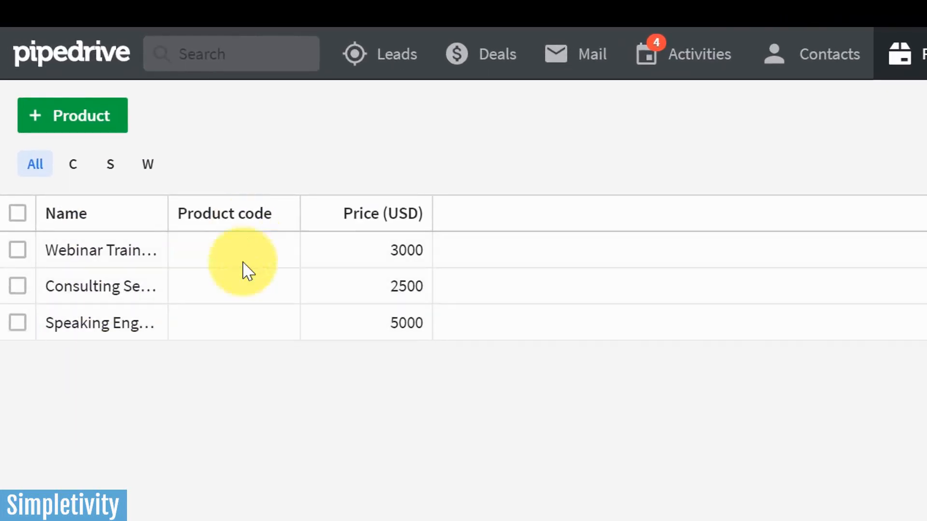
{"action": "left_click", "coordinate": [365, 249]}
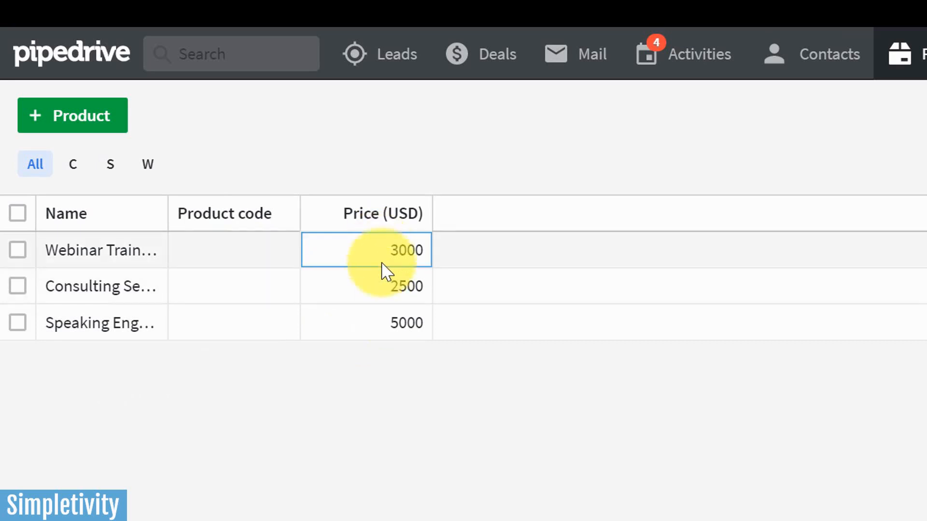
{"action": "mouse_move", "coordinate": [387, 239]}
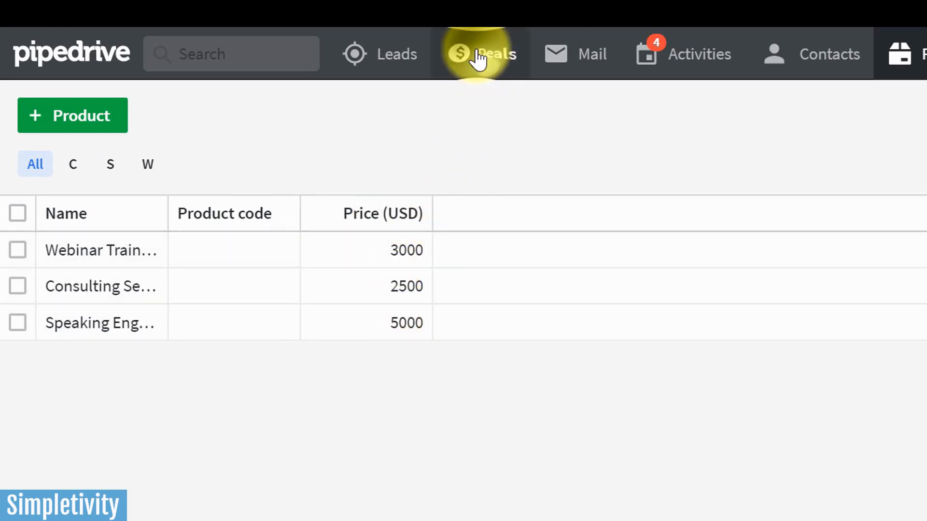
{"action": "left_click", "coordinate": [481, 54]}
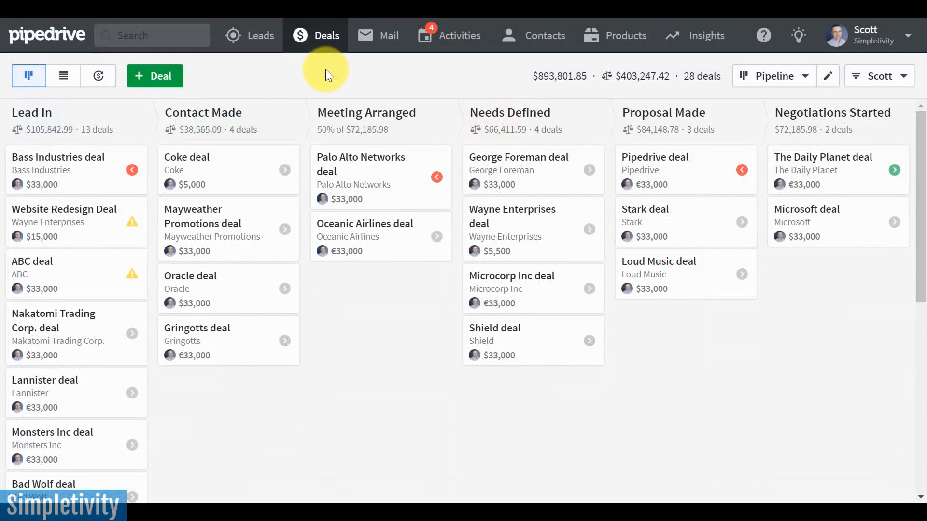